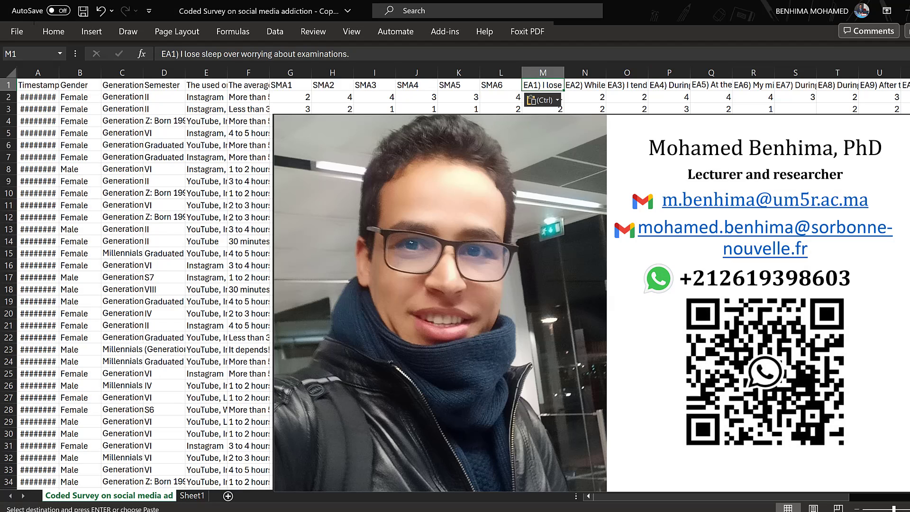
mouse_move(459, 95)
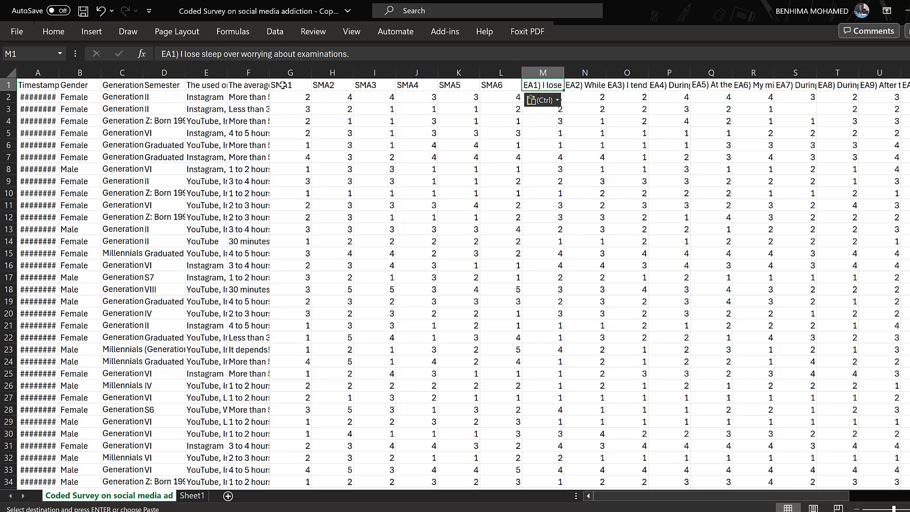
Start the EA code series by entering EA1 on the helper sheet.
drag(290, 84, 500, 85)
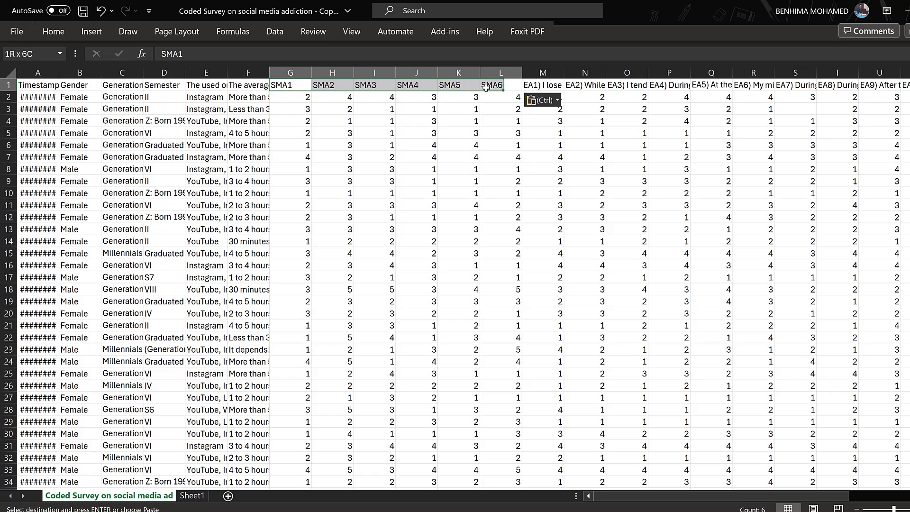
click(290, 84)
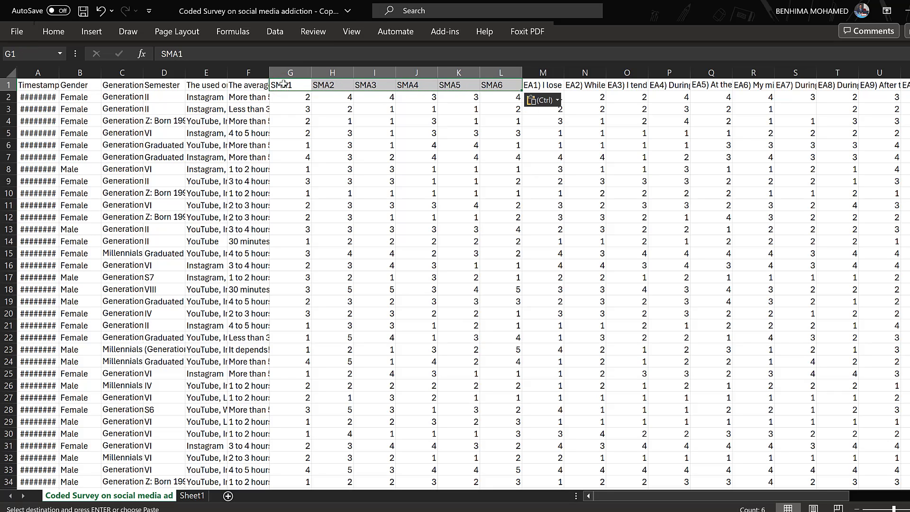
mouse_move(323, 84)
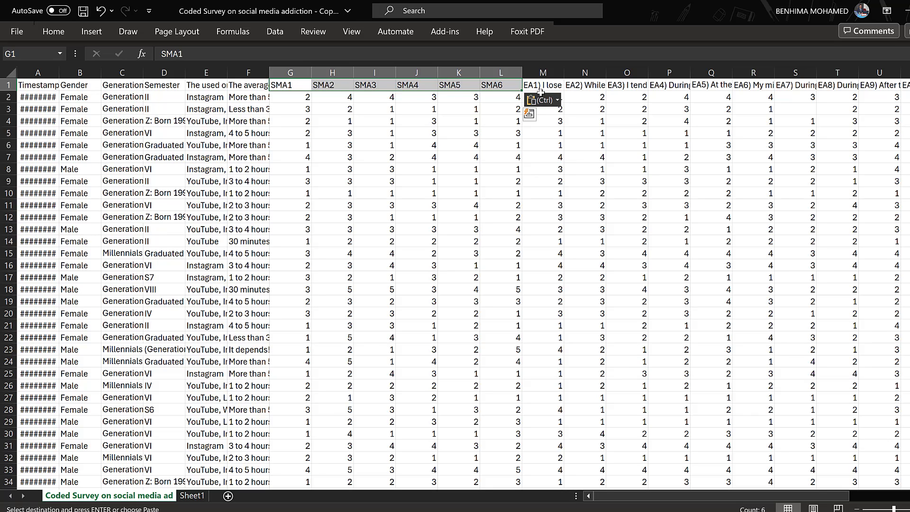
mouse_move(417, 116)
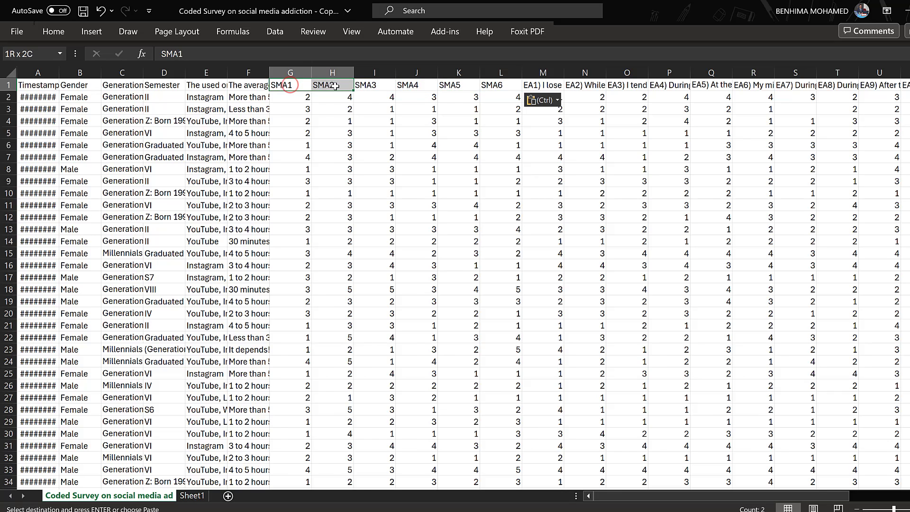
drag(333, 85, 458, 84)
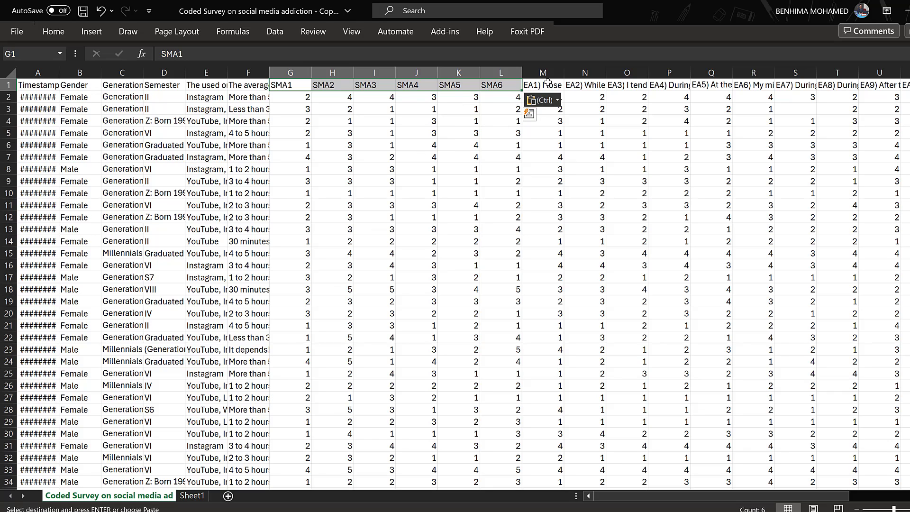
click(543, 84)
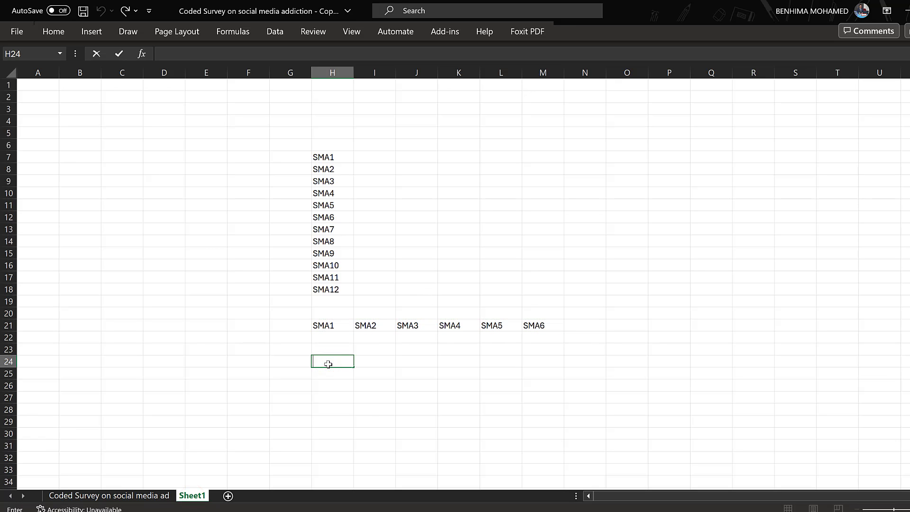
text(EA1)
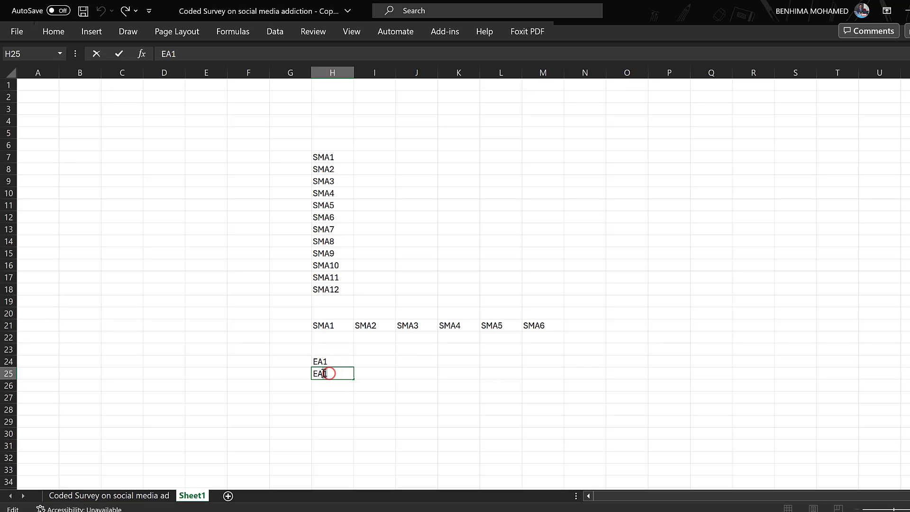
Fill the series down to EA17 and copy it.
drag(332, 361, 331, 373)
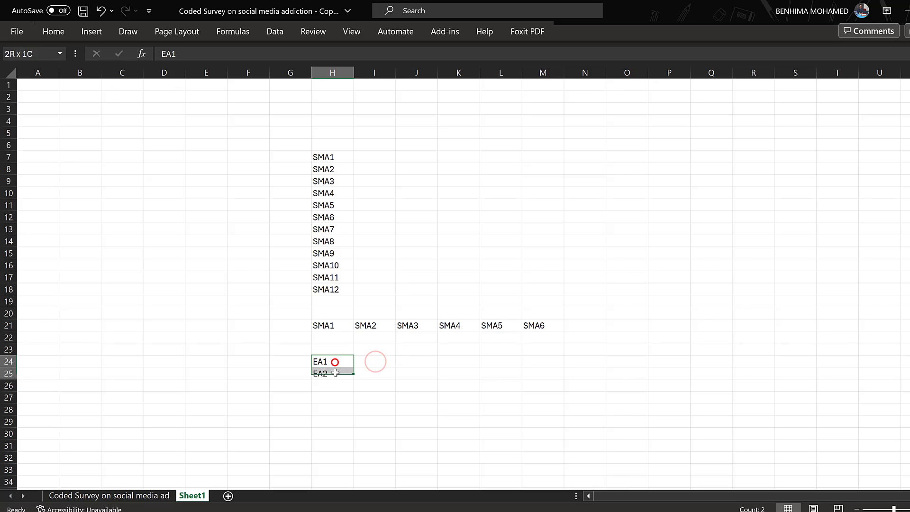
drag(335, 372, 345, 474)
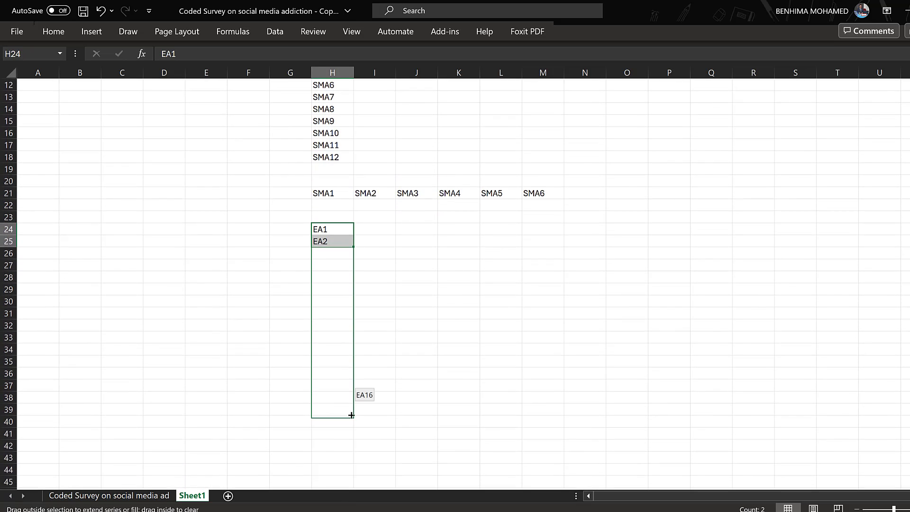
drag(333, 241, 333, 414)
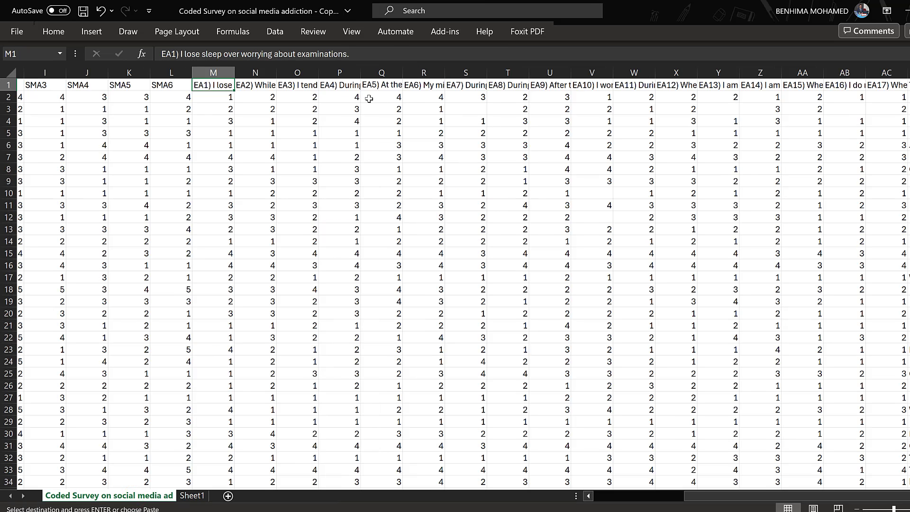
Paste the EA1–EA17 codes transposed across the data sheet's header row from M1.
right_click(213, 86)
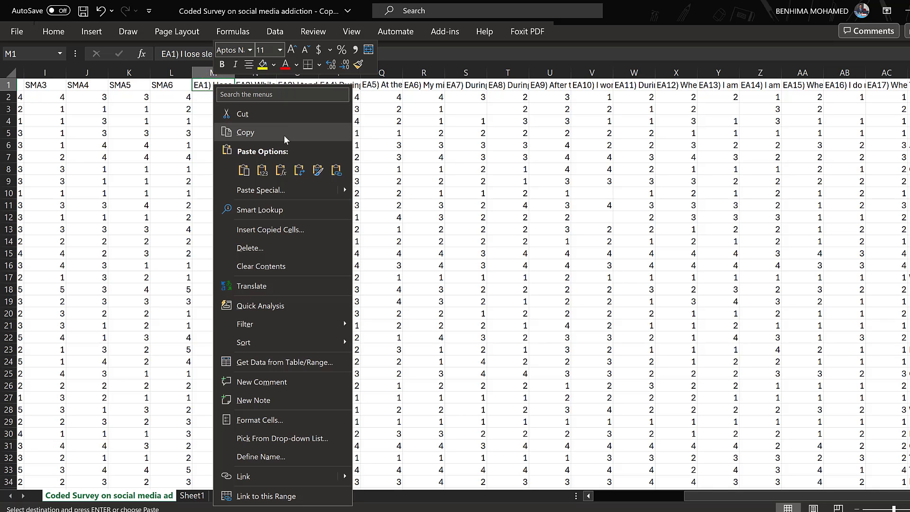
click(298, 170)
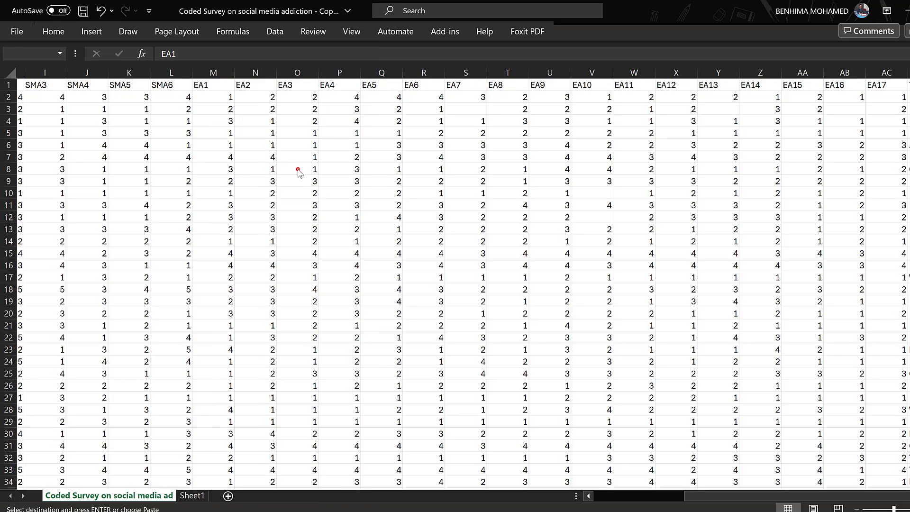
click(213, 84)
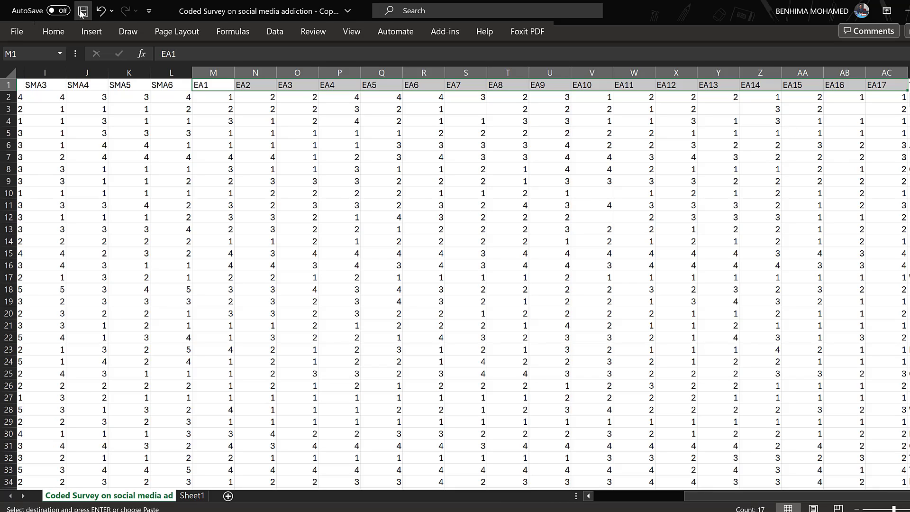
mouse_move(83, 11)
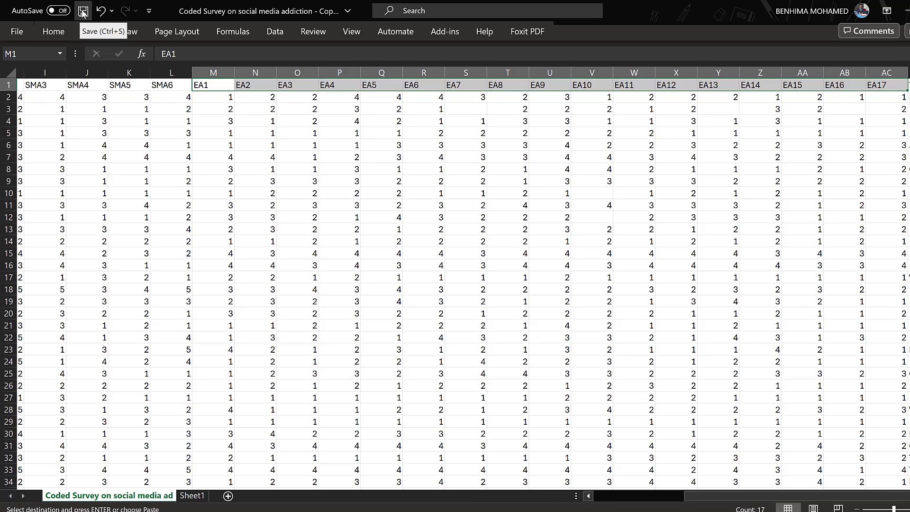
Save the recoded survey workbook and confirm saving when closing it.
click(83, 10)
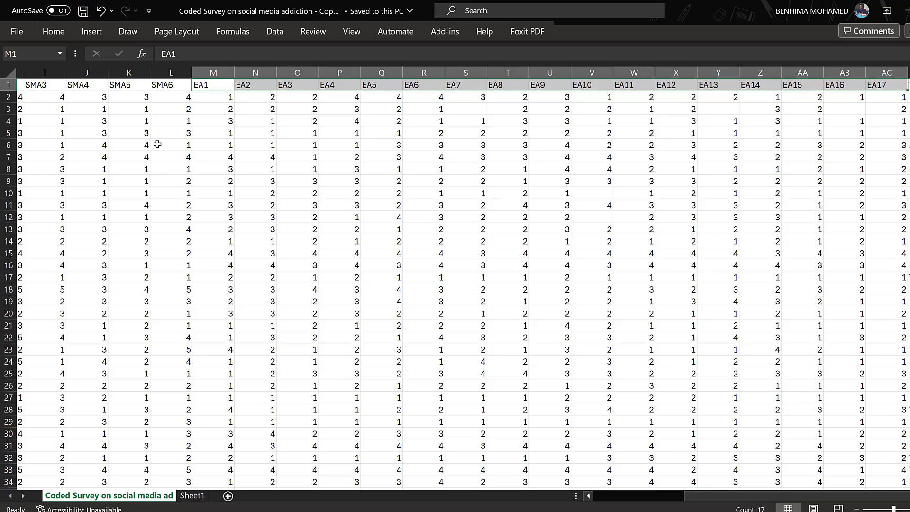
mouse_move(271, 174)
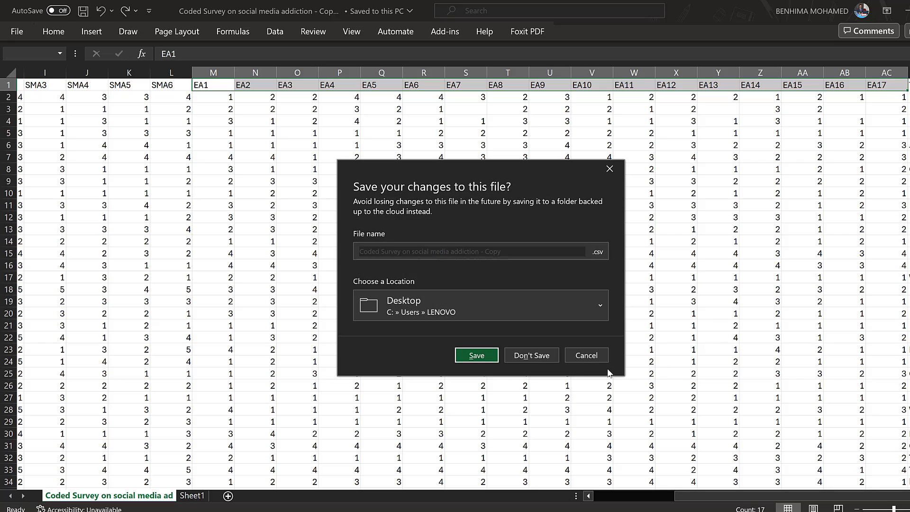
click(476, 355)
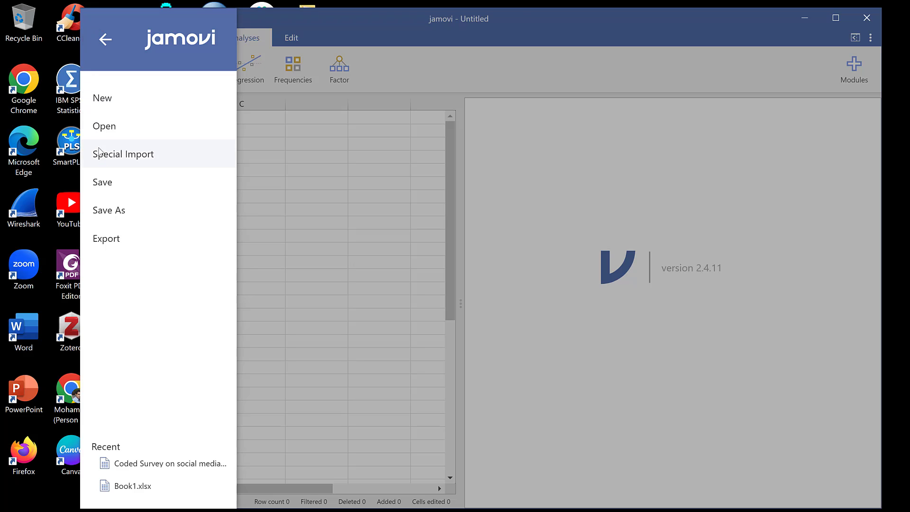
Import 'Coded Survey on social media addiction - Copy.csv' from the Desktop via Special Import.
click(123, 154)
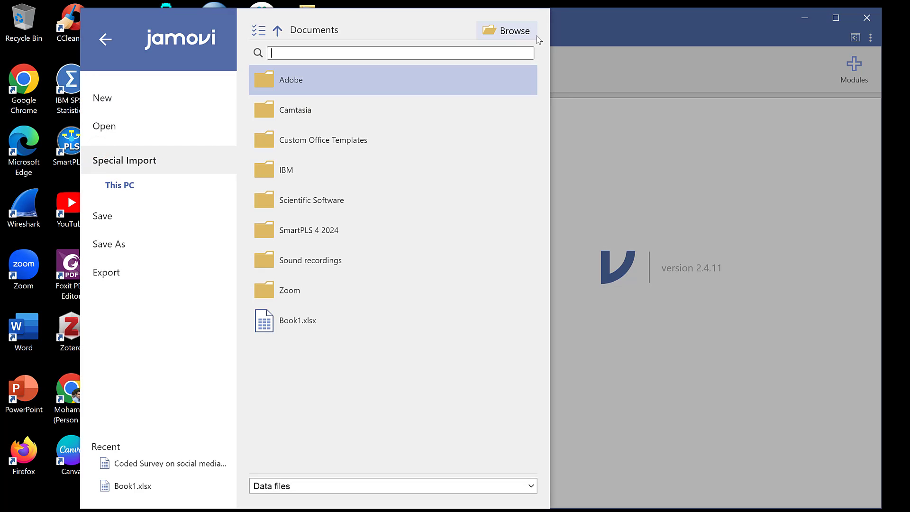
click(511, 30)
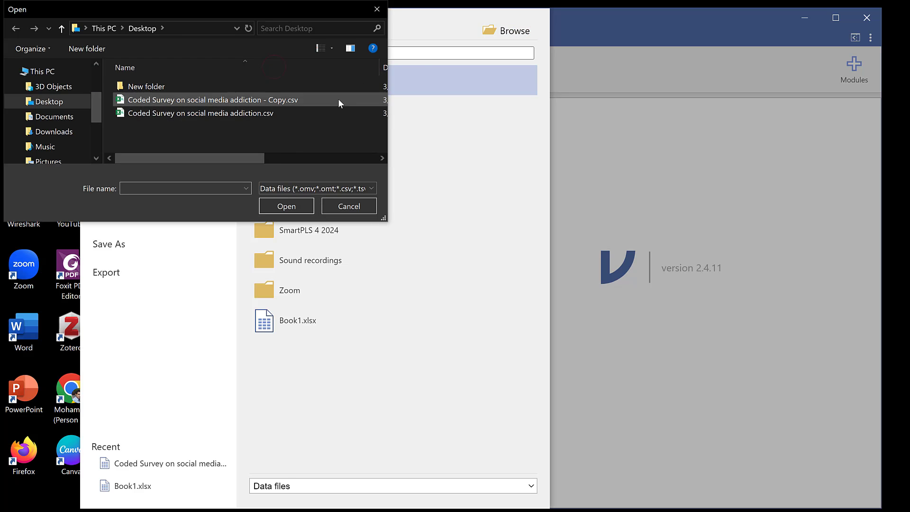
click(209, 100)
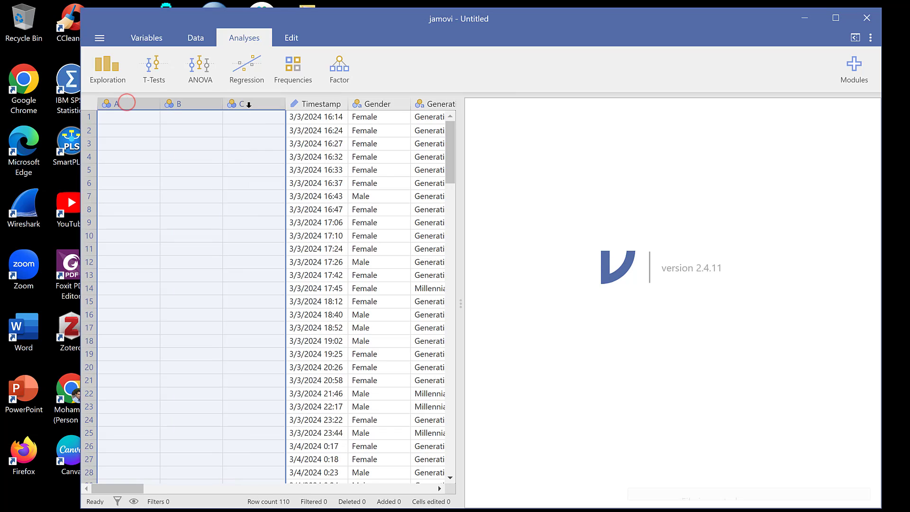
Delete the three empty leading columns A, B and C.
right_click(240, 103)
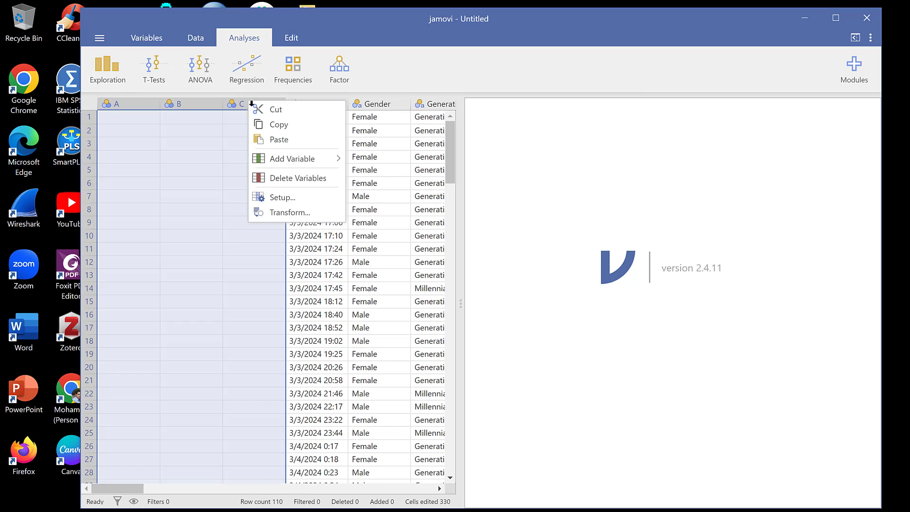
click(298, 178)
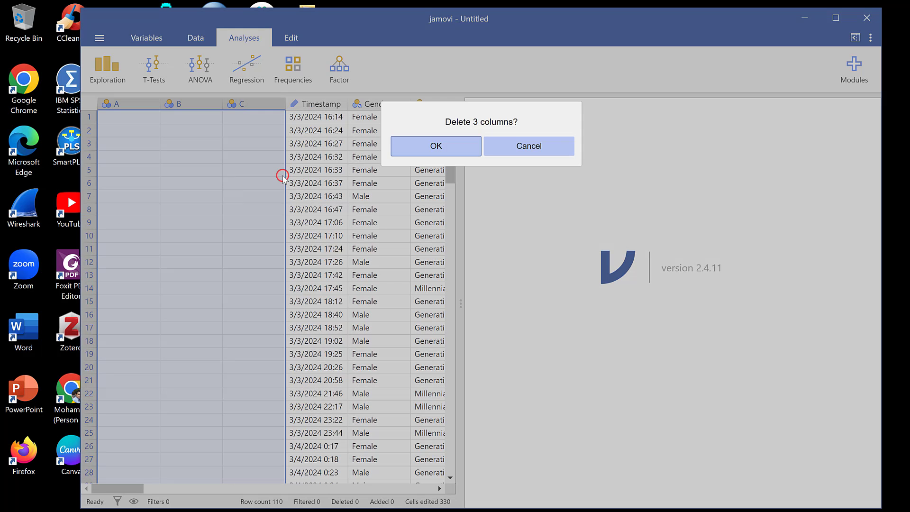
click(434, 146)
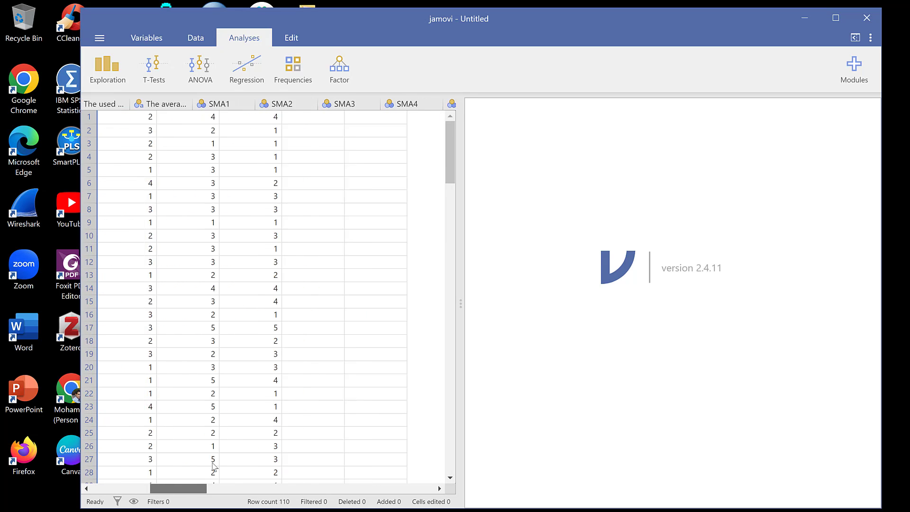
Bring the SMA1–SMA6 columns into view and maximise the window.
scroll(right, 3)
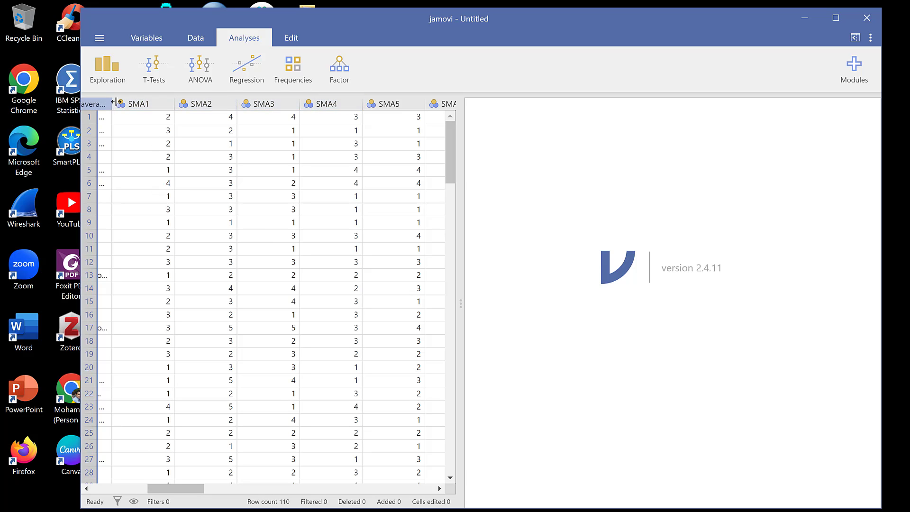
click(141, 103)
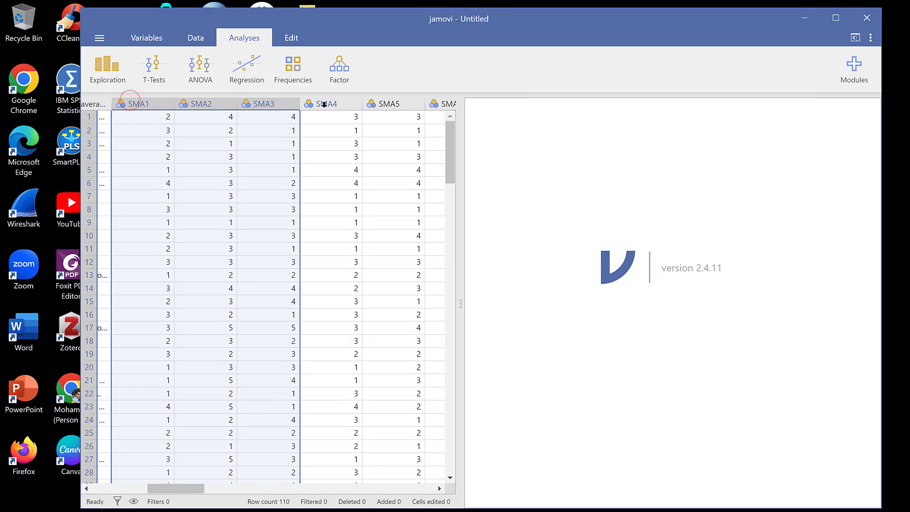
scroll(right, 3)
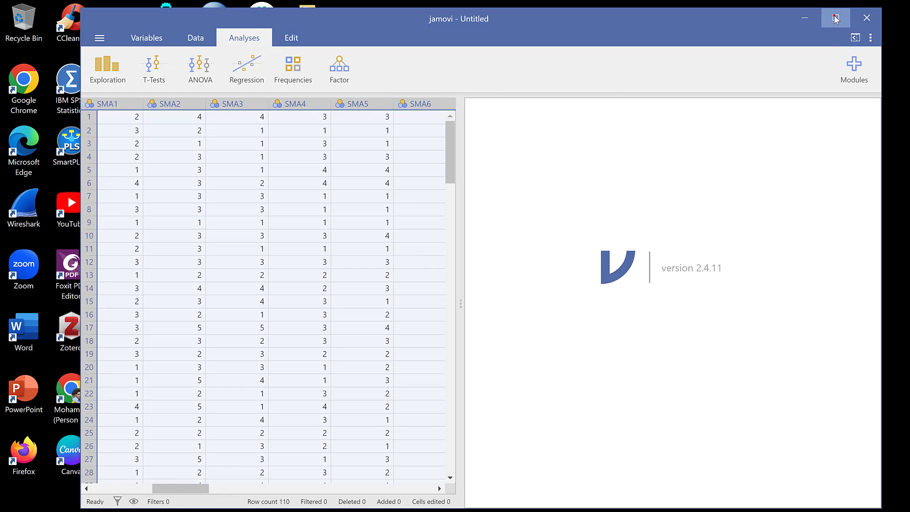
click(835, 18)
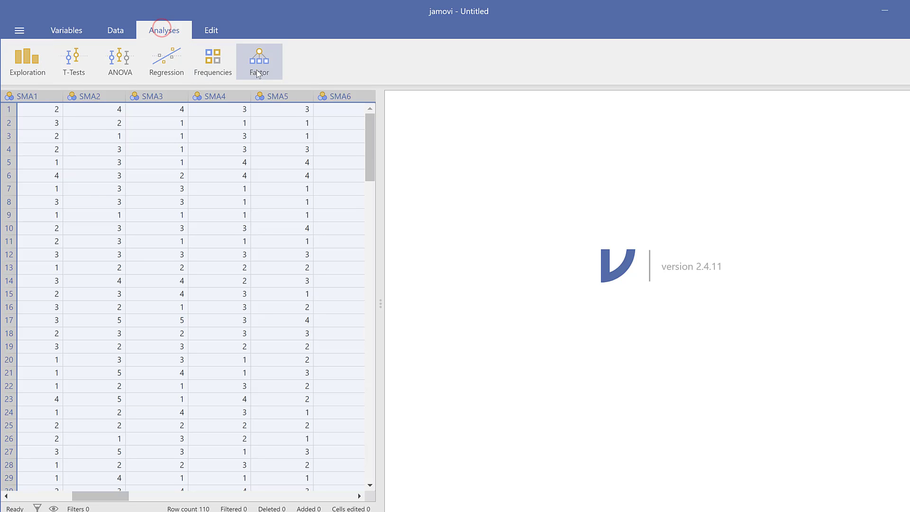
Run a Reliability Analysis on SMA1–SMA6 with Cronbach's α and α if item dropped, leaving McDonald's ω off.
click(258, 61)
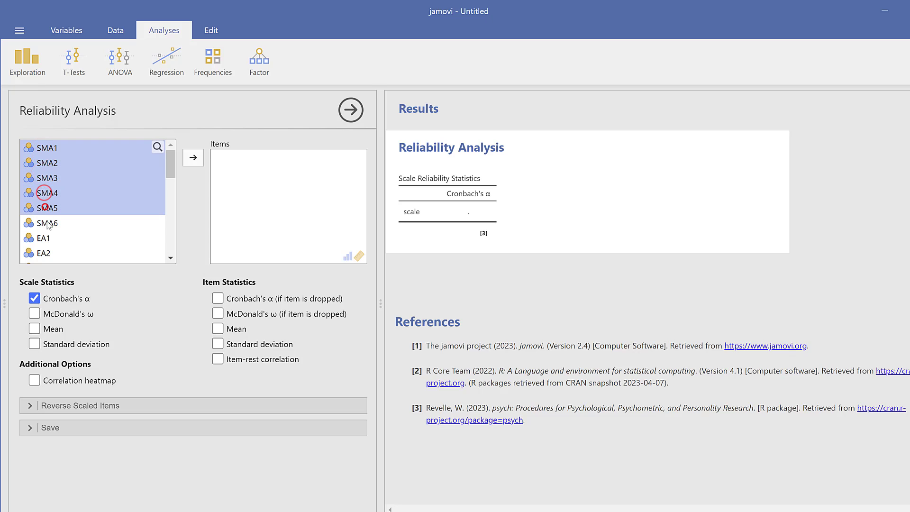
click(192, 157)
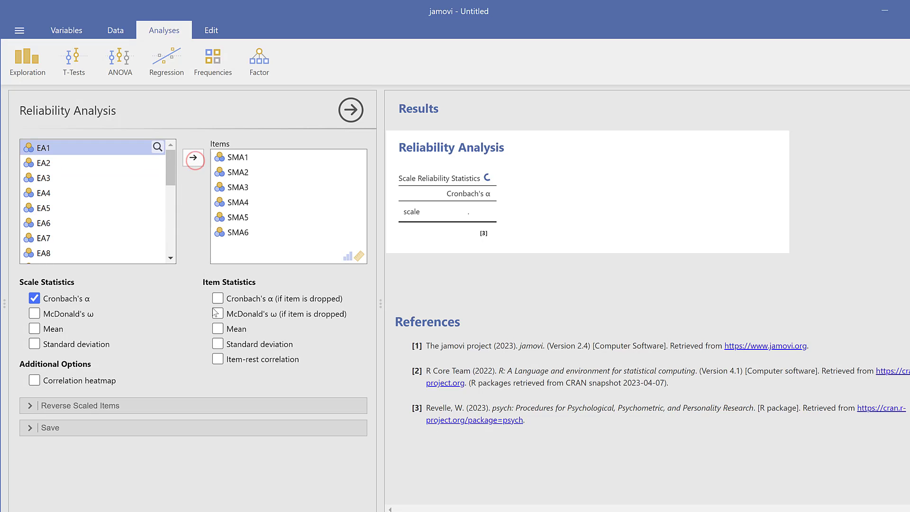
click(218, 299)
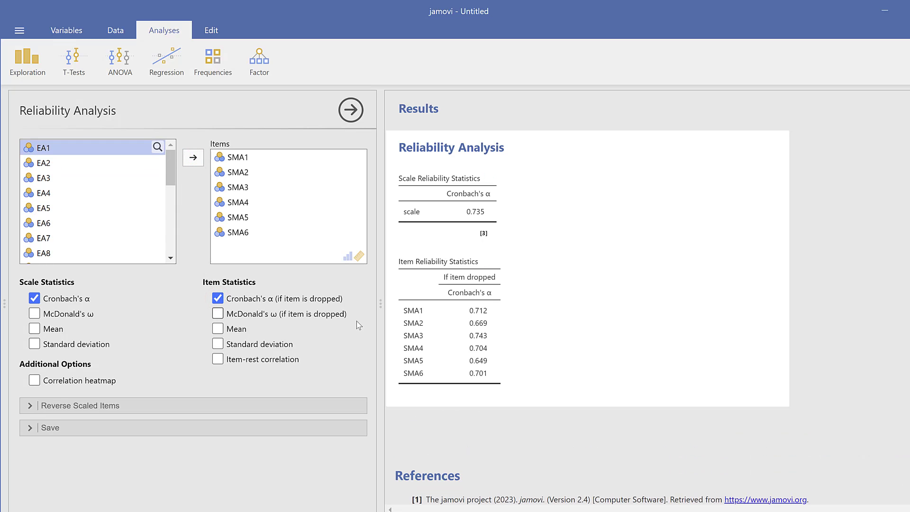
mouse_move(454, 209)
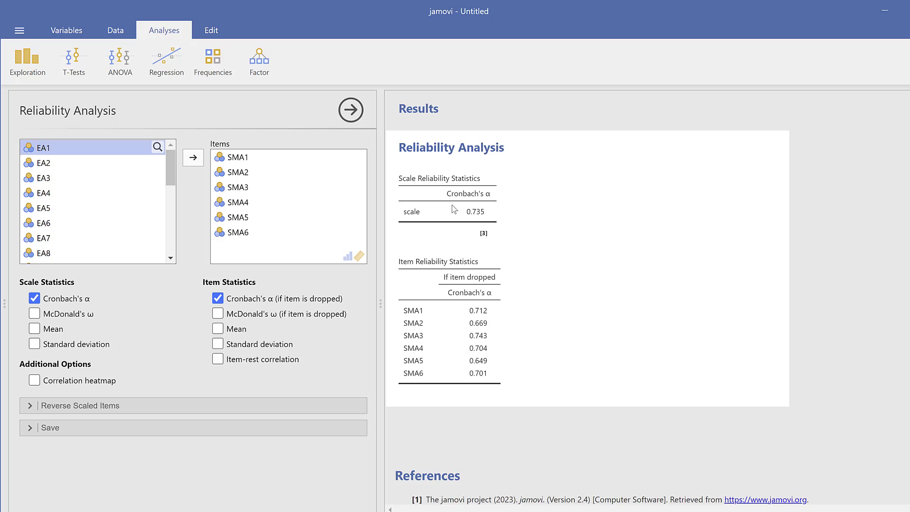
mouse_move(458, 226)
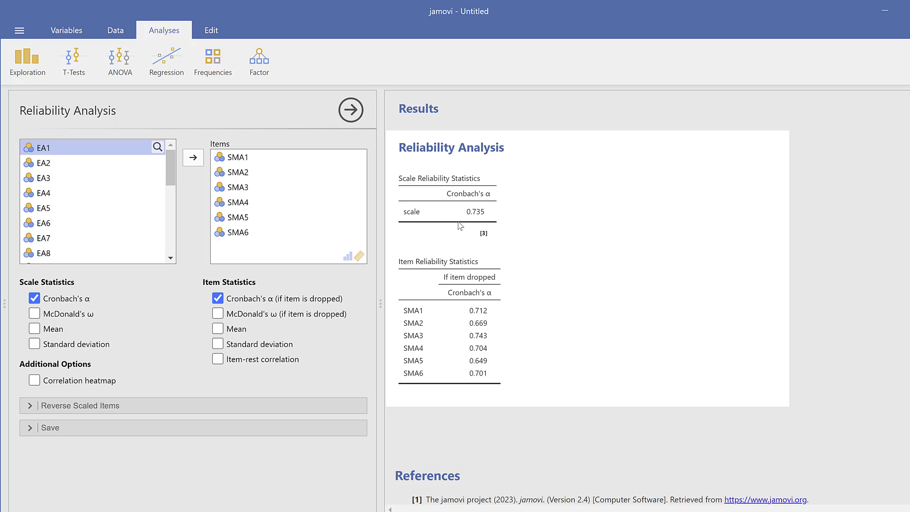
mouse_move(484, 214)
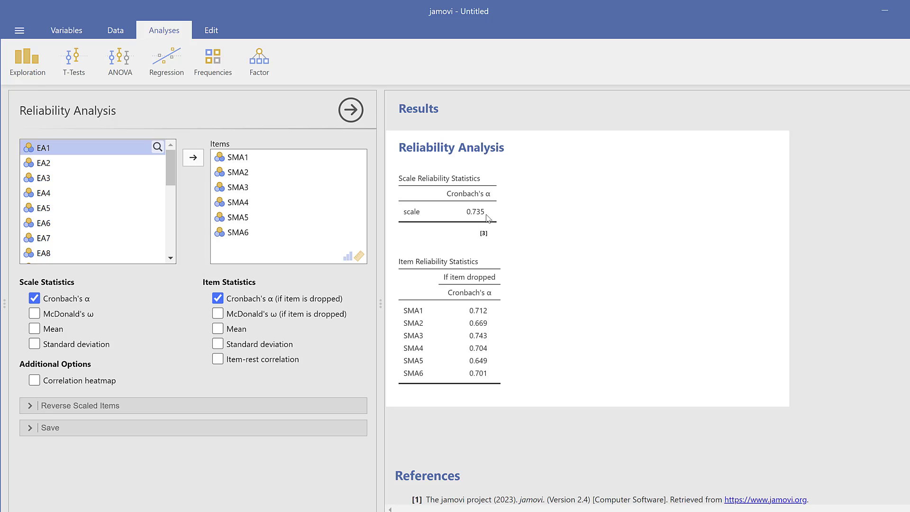
mouse_move(381, 278)
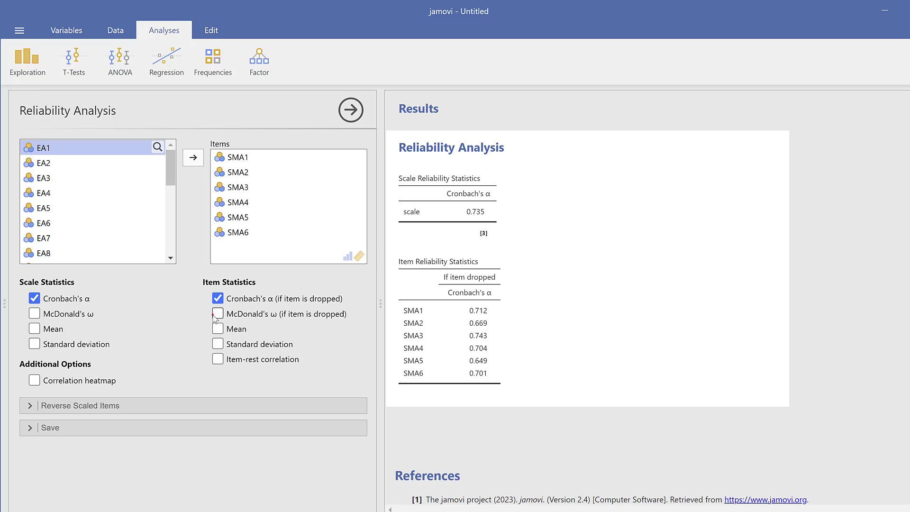
click(217, 313)
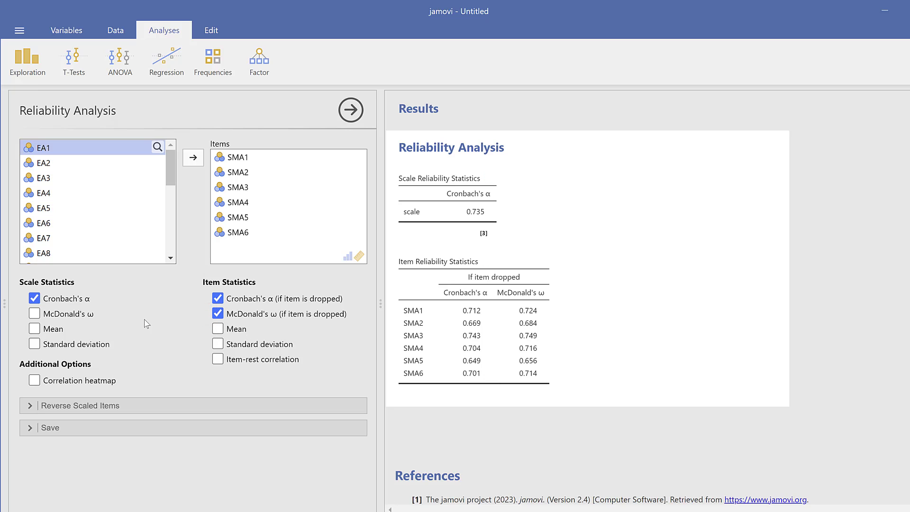
click(218, 314)
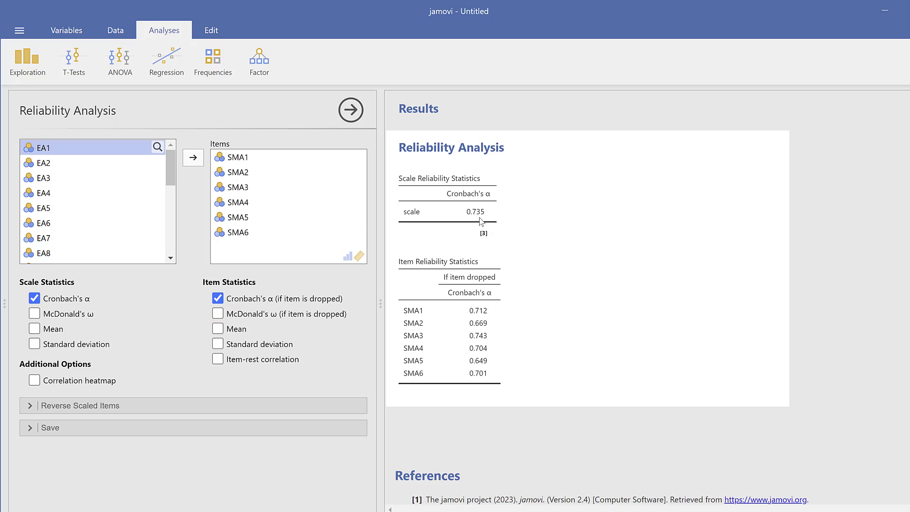
mouse_move(482, 221)
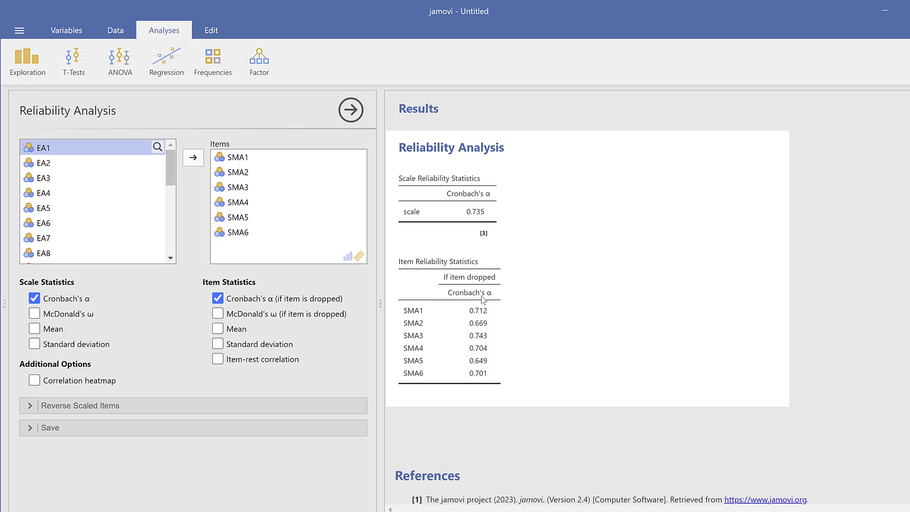
mouse_move(476, 376)
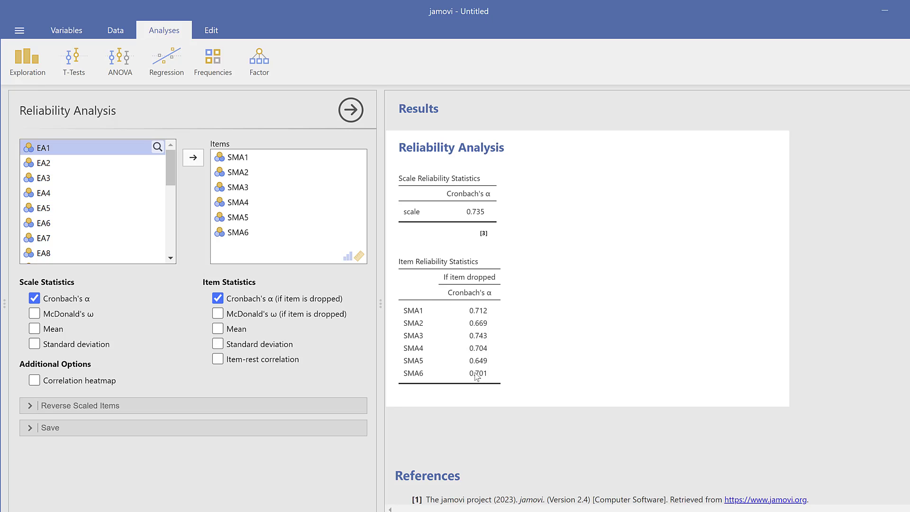
mouse_move(413, 311)
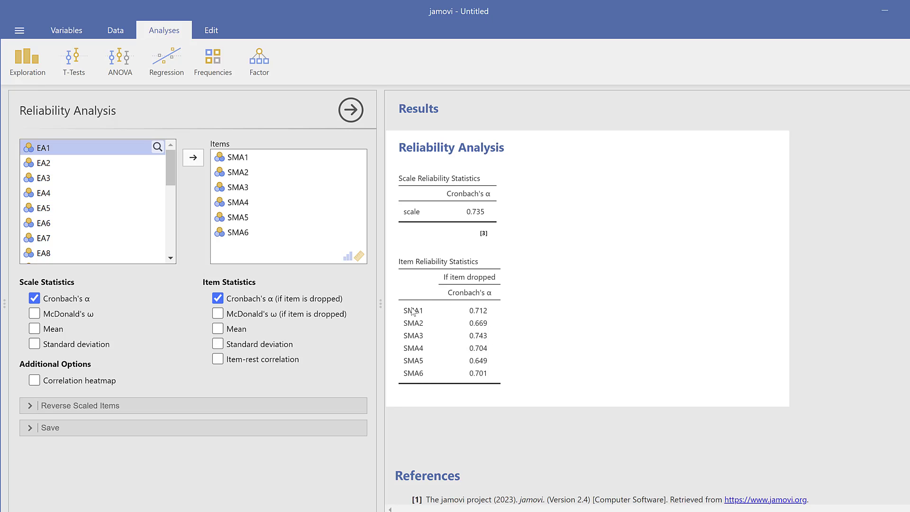
mouse_move(435, 360)
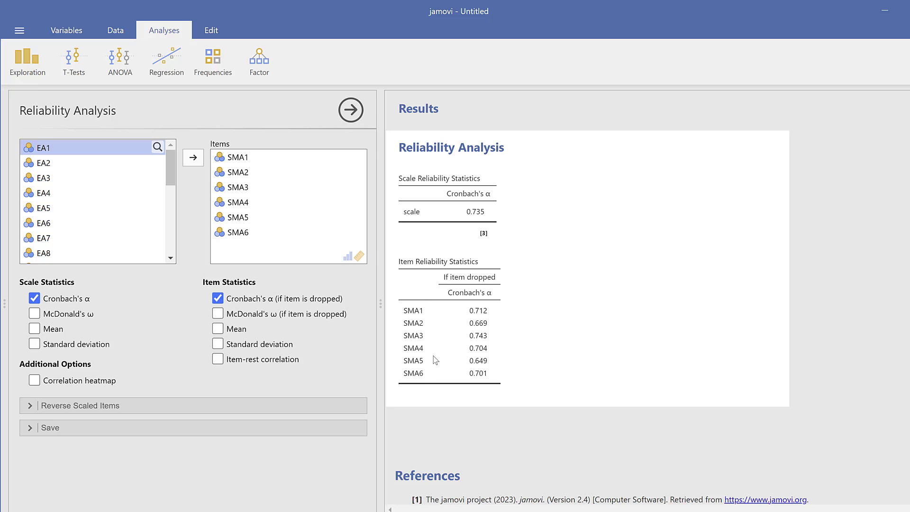
mouse_move(439, 366)
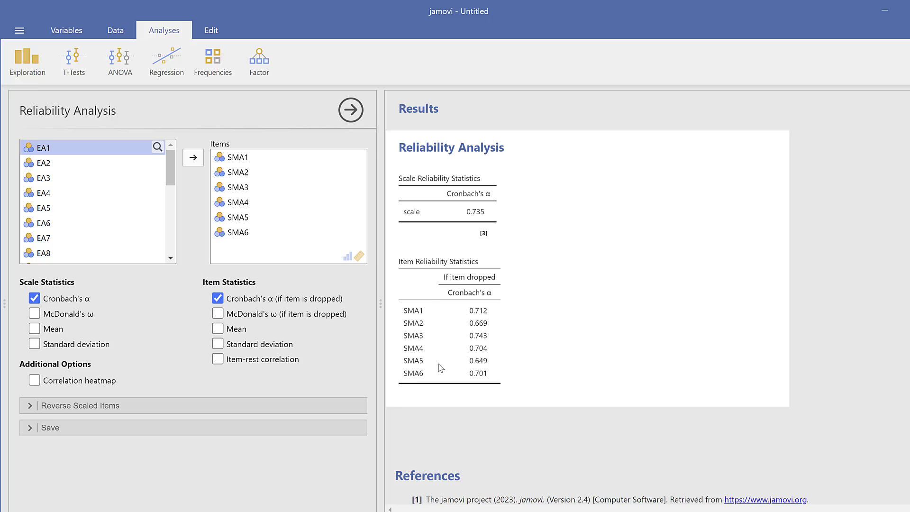
mouse_move(476, 312)
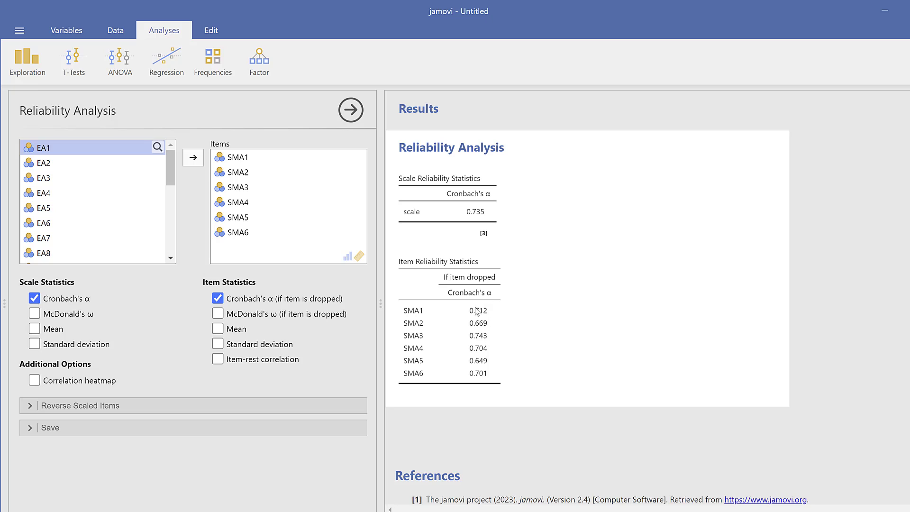
mouse_move(464, 338)
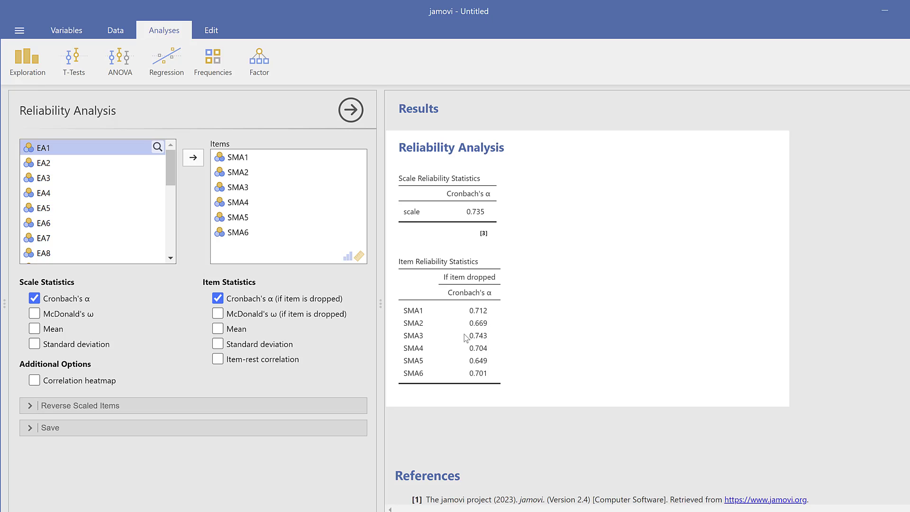
mouse_move(476, 345)
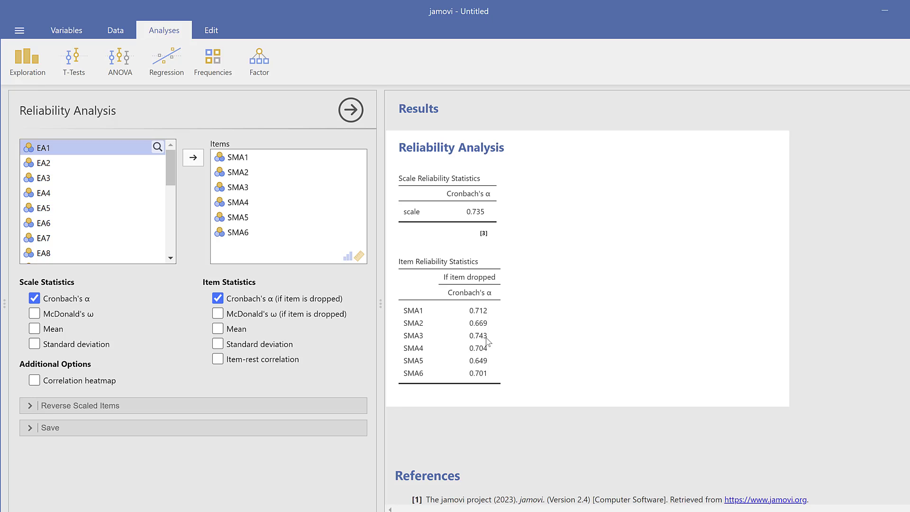
mouse_move(413, 344)
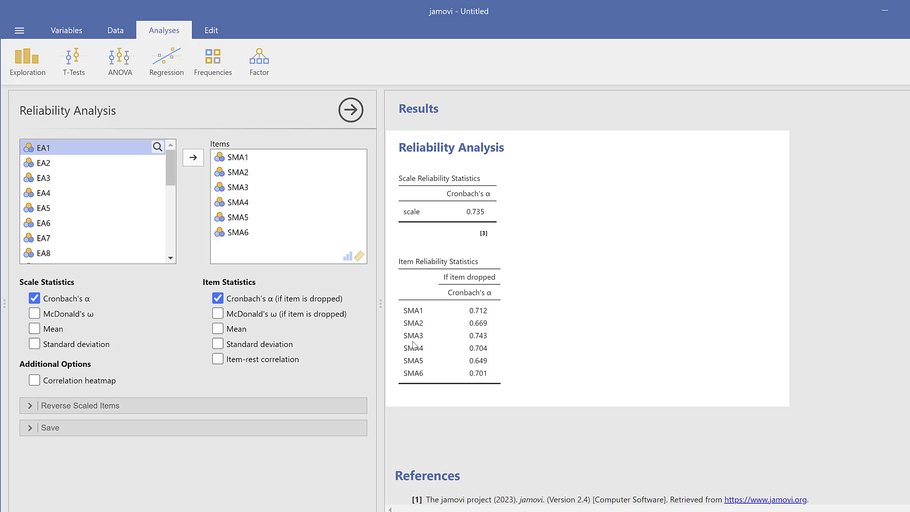
mouse_move(429, 343)
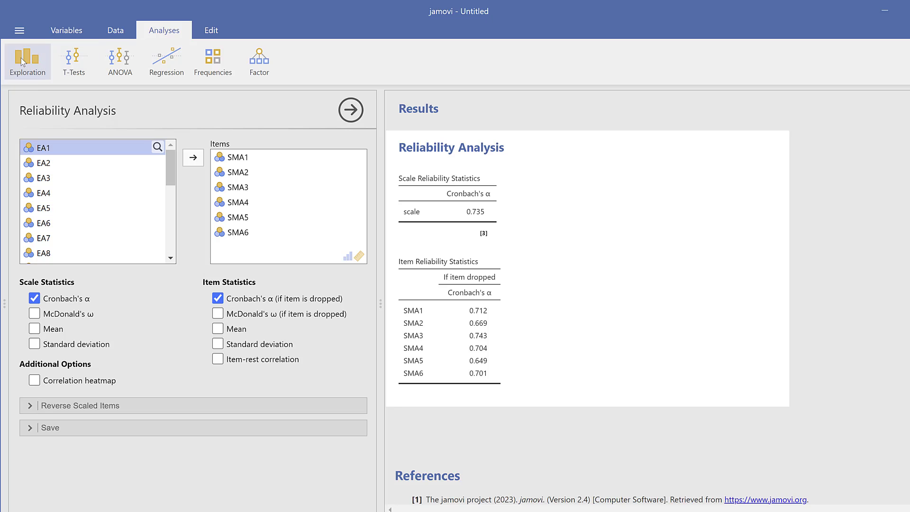
mouse_move(517, 361)
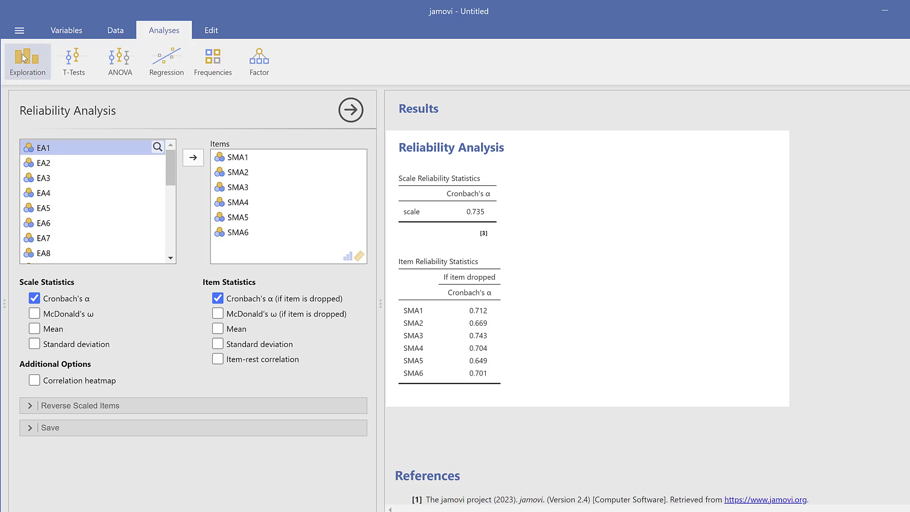
Return to the data sheet and add a transformed copy of SMA3 beside it.
click(20, 30)
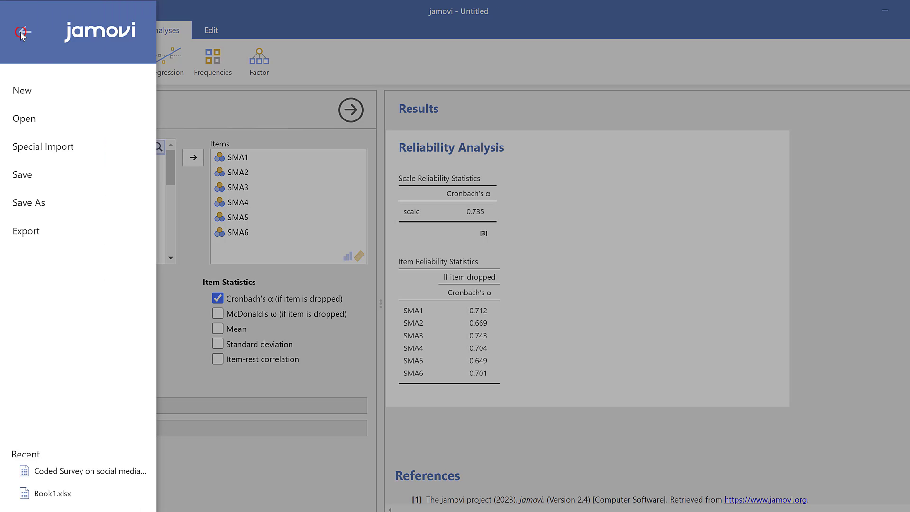
click(22, 30)
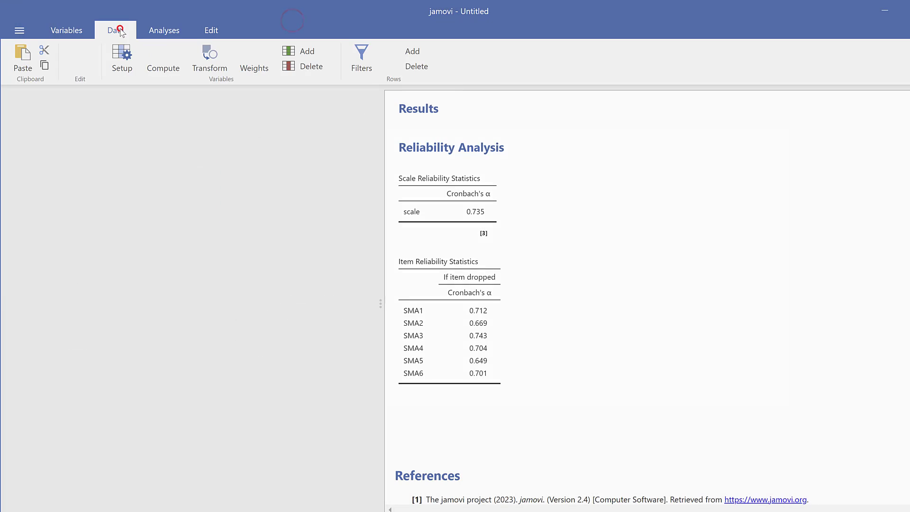
click(115, 30)
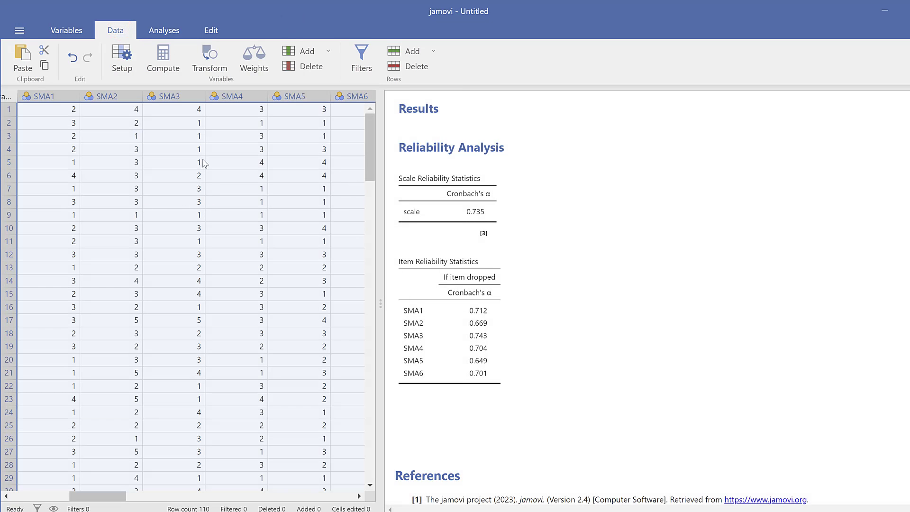
click(172, 95)
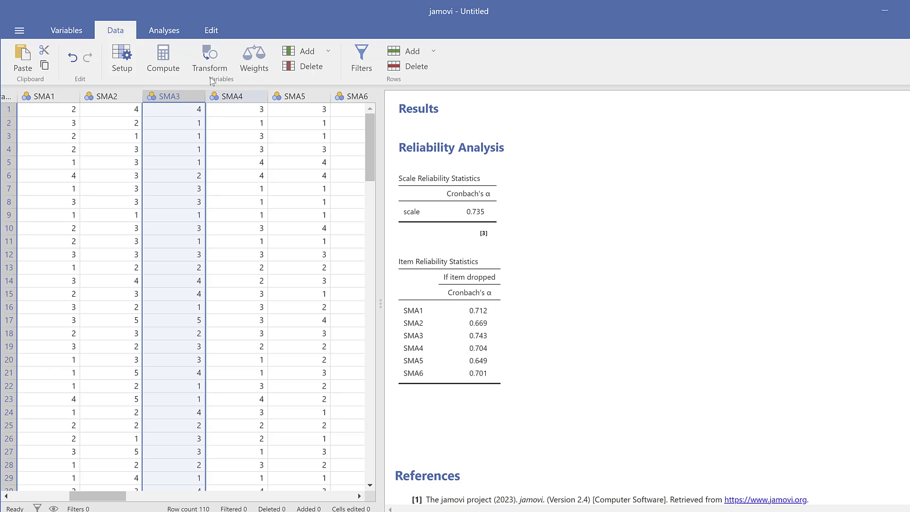
click(209, 58)
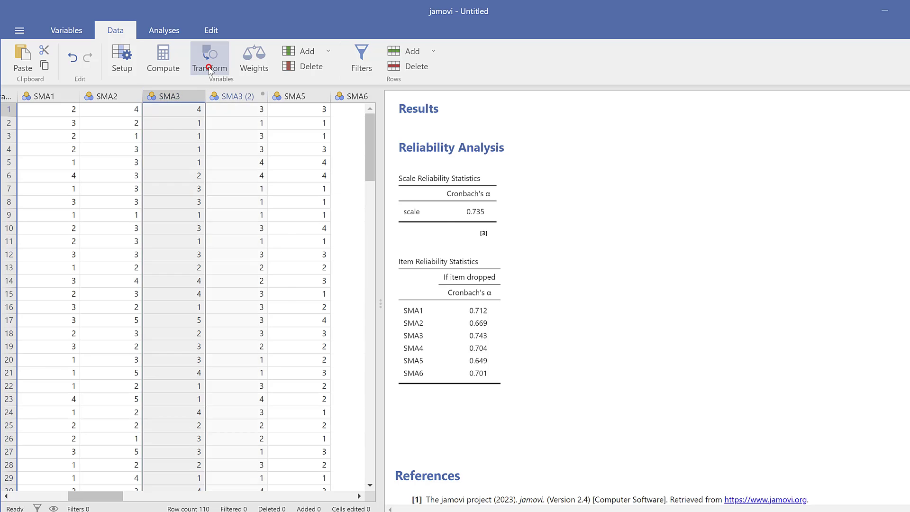
Rename the new column SMA3 (R) and choose its transform.
click(210, 58)
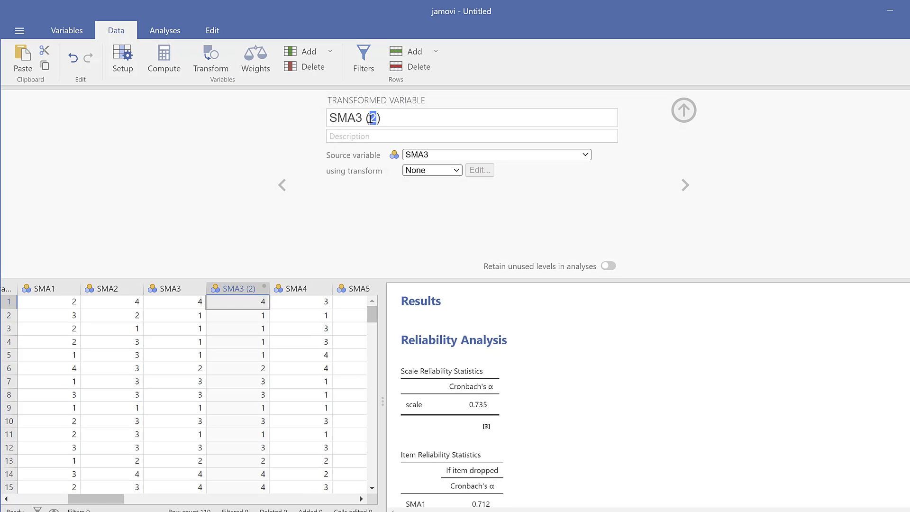
text(R)
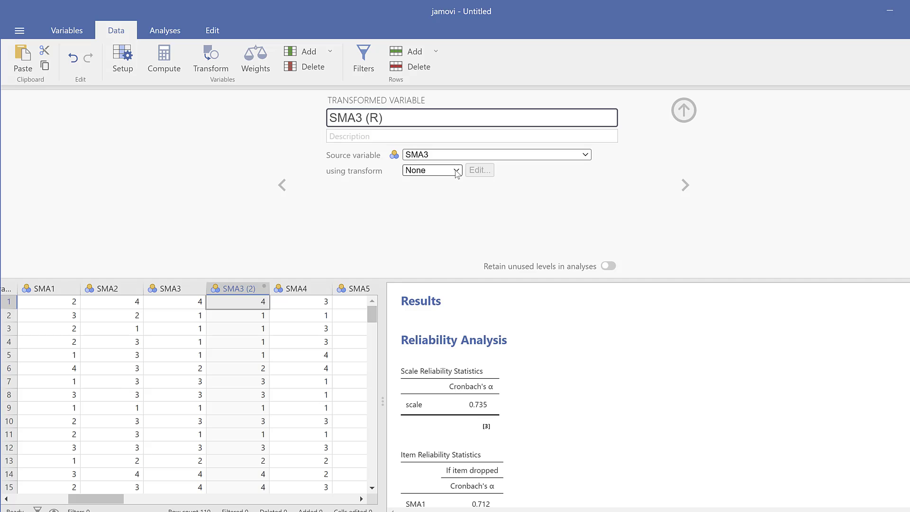
click(431, 170)
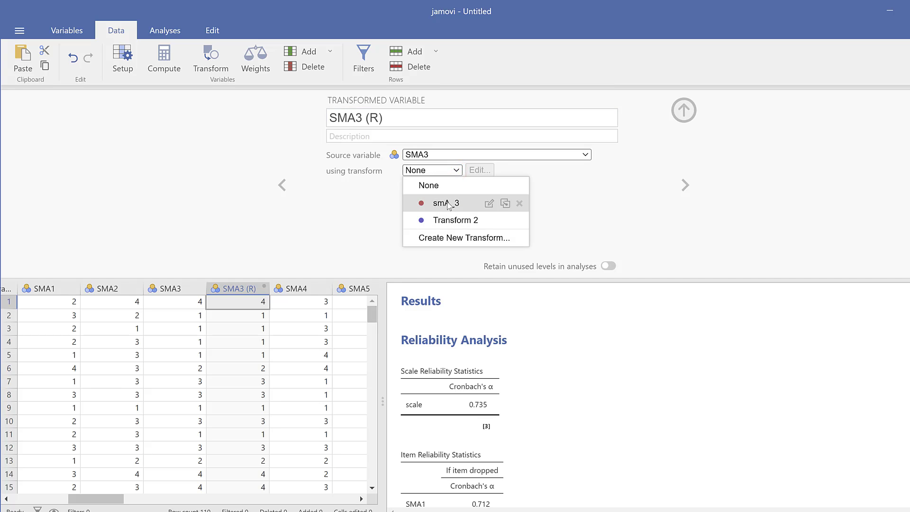
mouse_move(443, 209)
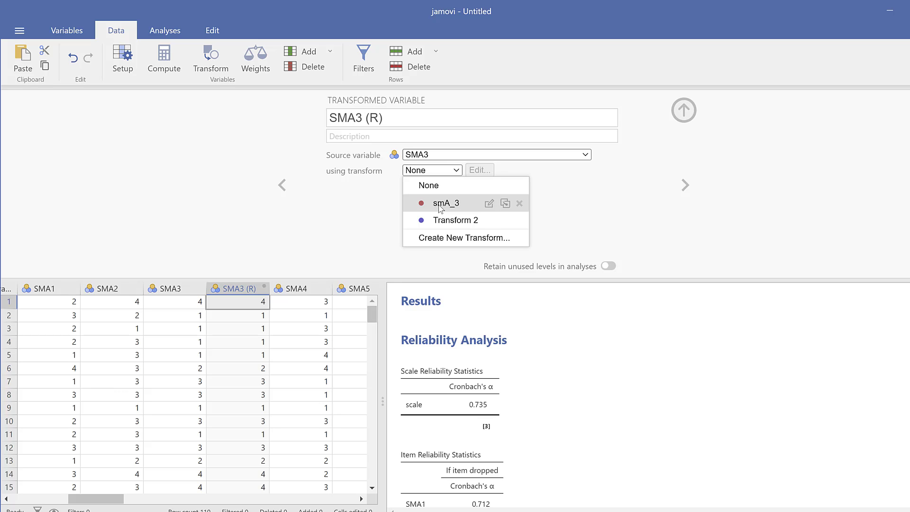
Create a new transform named SMA3R with suffix _R.
click(464, 236)
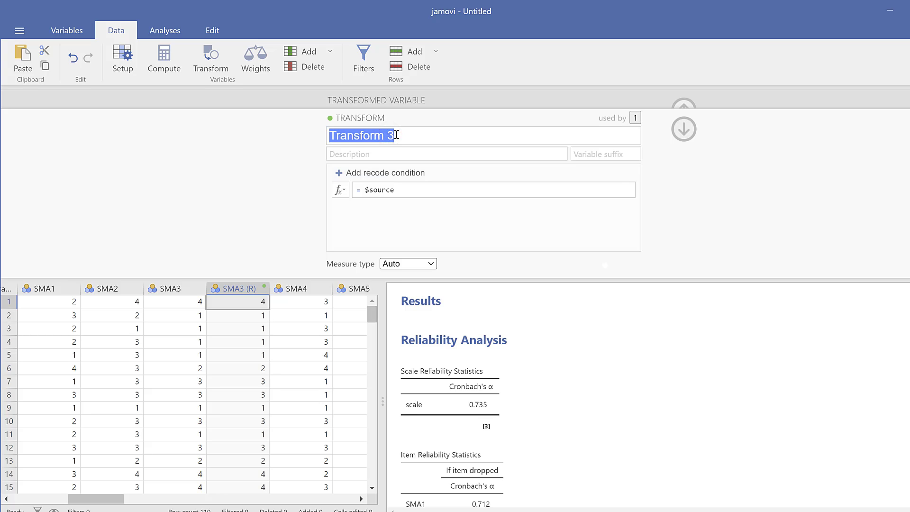
text(SMA3)
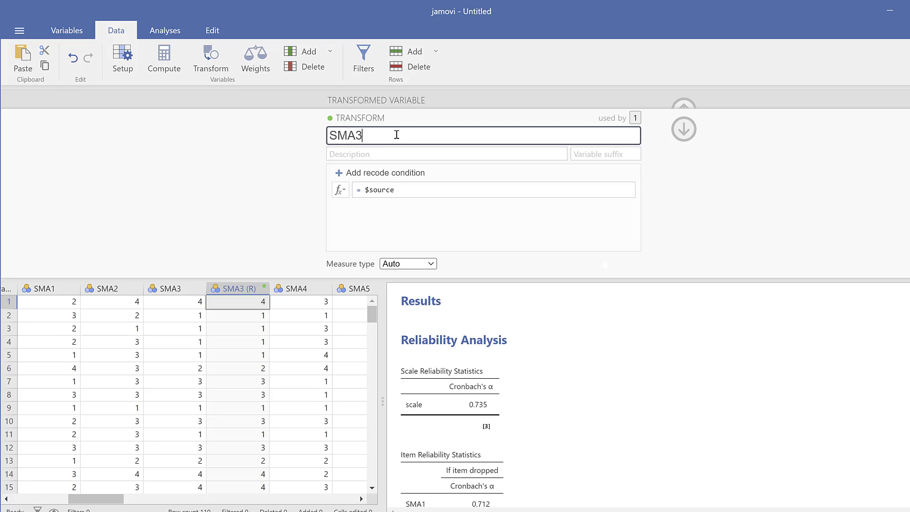
text(R)
click(606, 154)
text(_R)
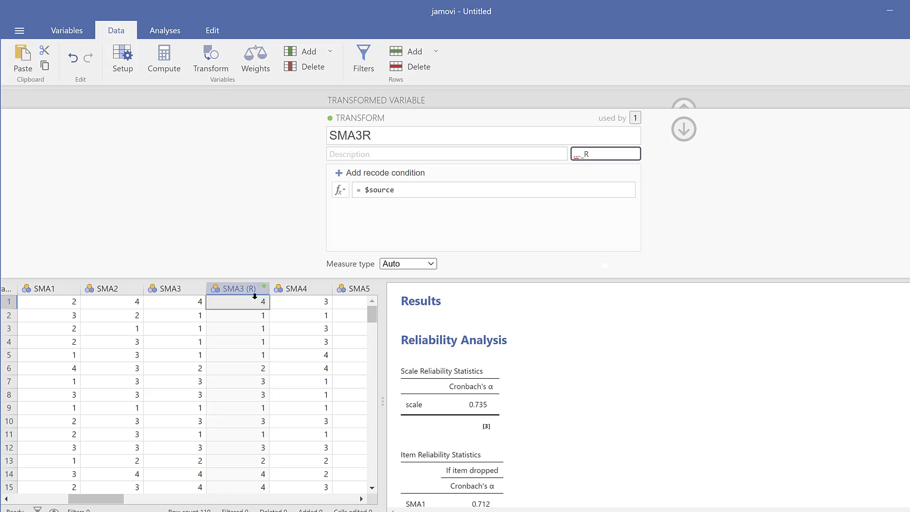
mouse_move(536, 335)
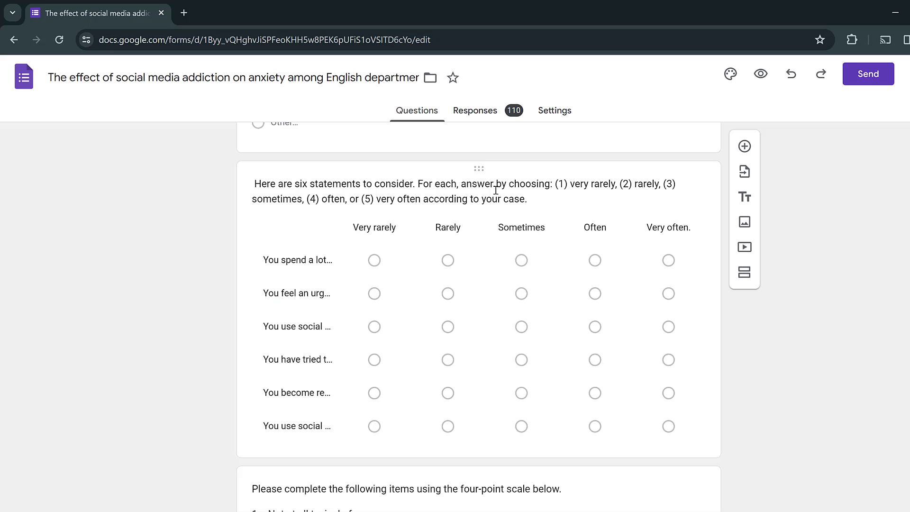
mouse_move(426, 216)
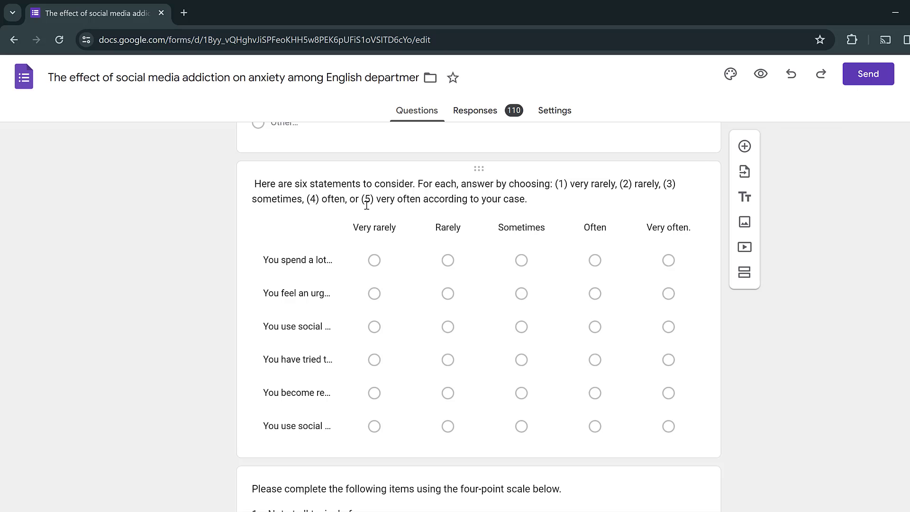
mouse_move(520, 277)
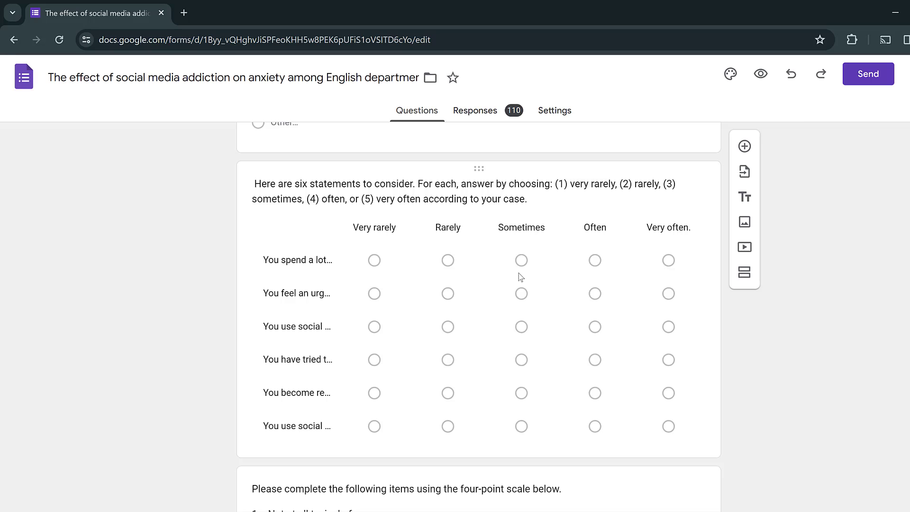
mouse_move(236, 428)
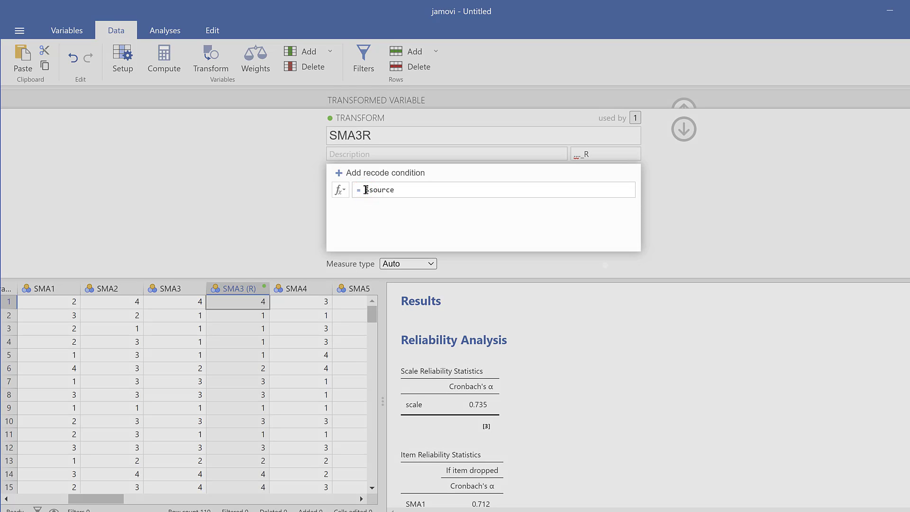
Set the SMA3R transform formula to = 6-$source to reverse the scores.
click(493, 190)
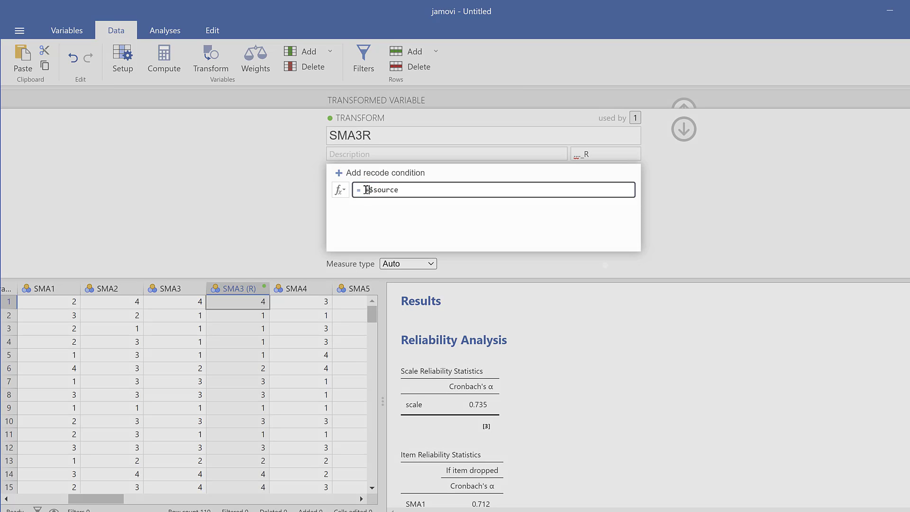
key(Backspace)
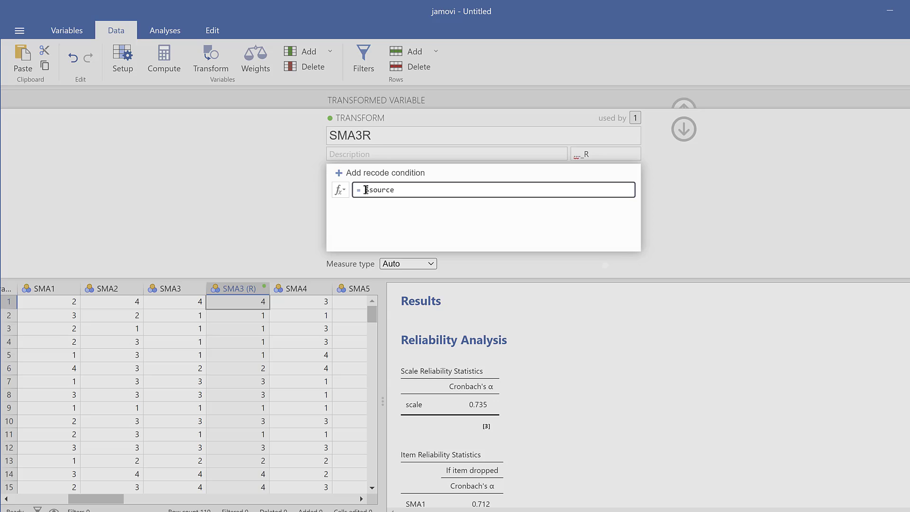
text(6-)
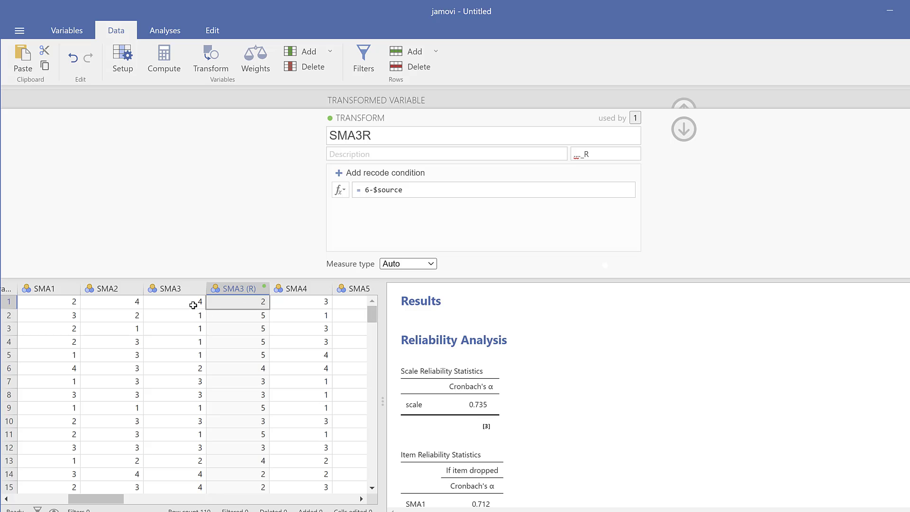
mouse_move(186, 317)
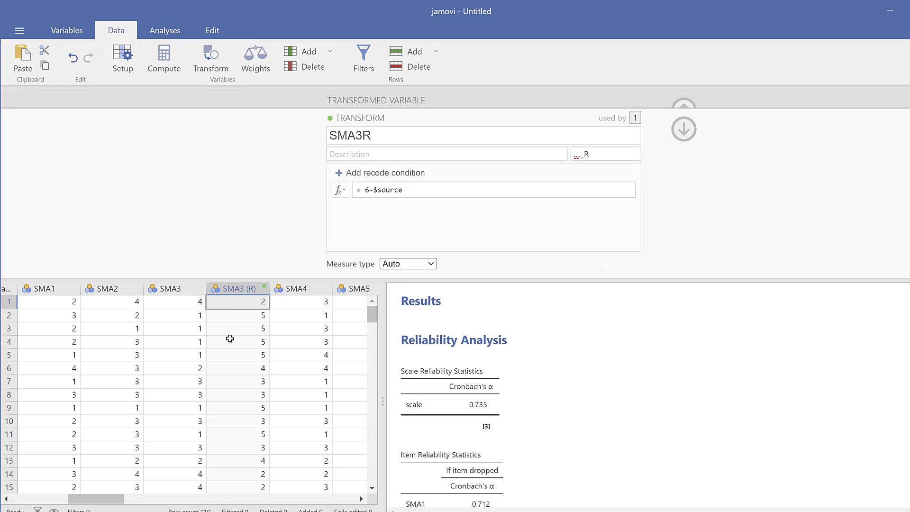
mouse_move(296, 290)
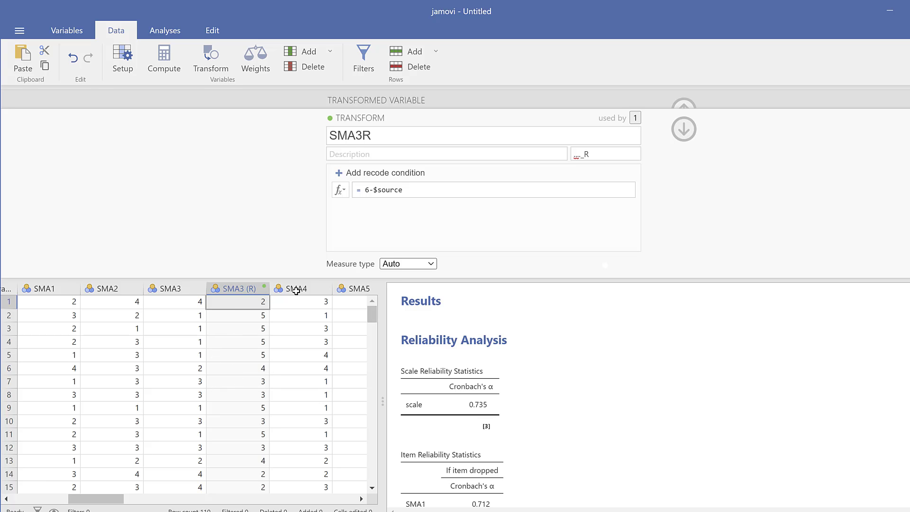
mouse_move(73, 58)
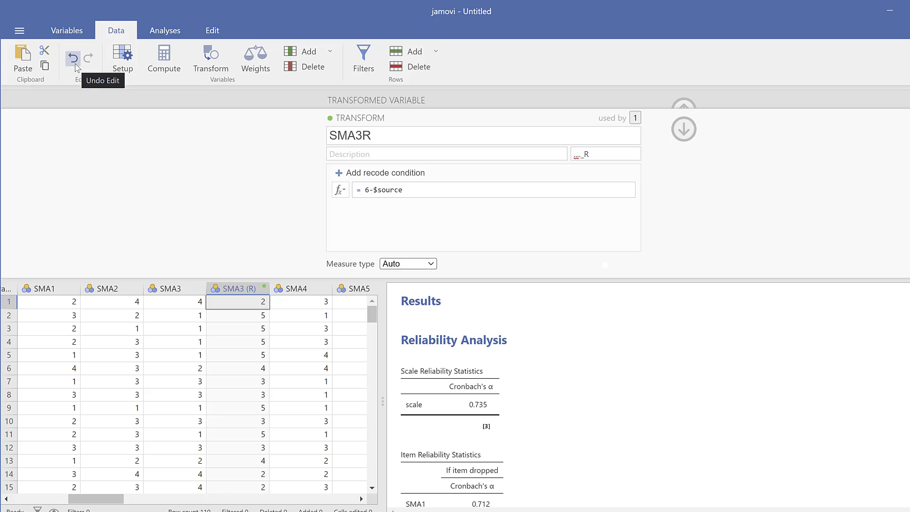
click(72, 58)
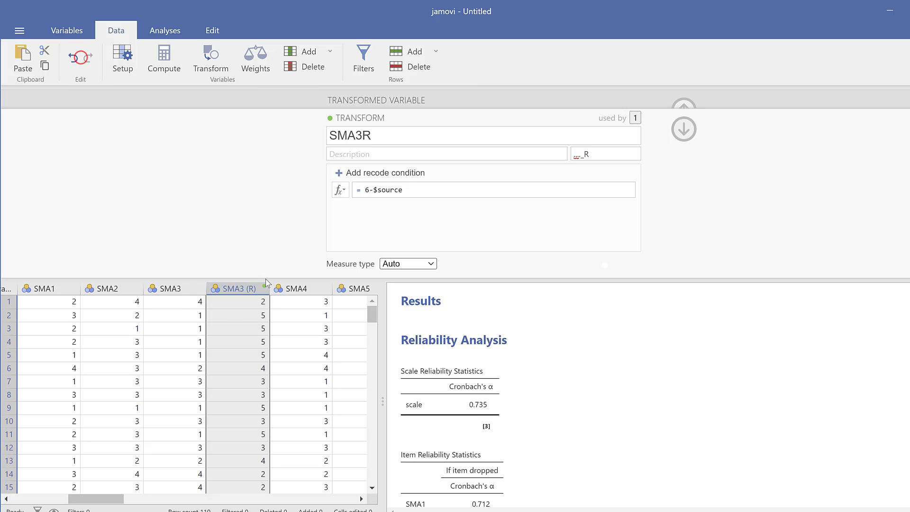
Compare SMA3 with the reversed SMA3 (R) column and move to the last column.
scroll(down, 3)
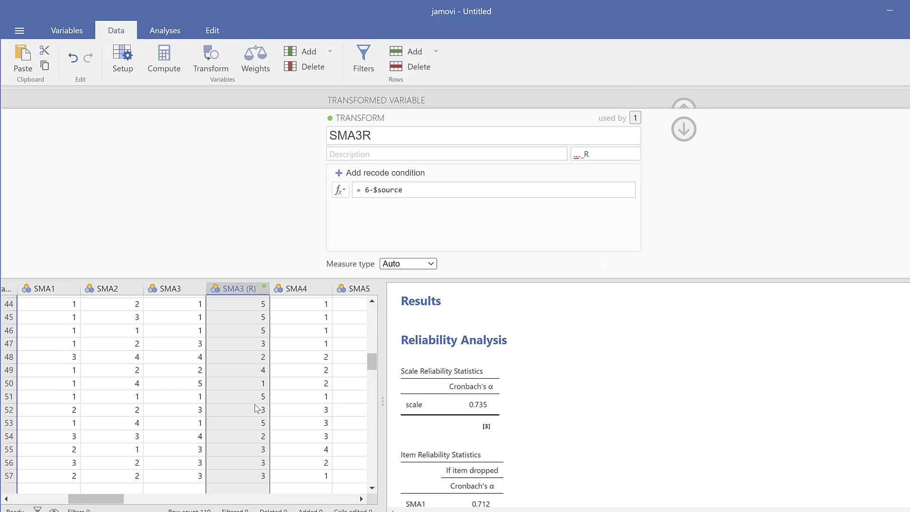
scroll(down, 3)
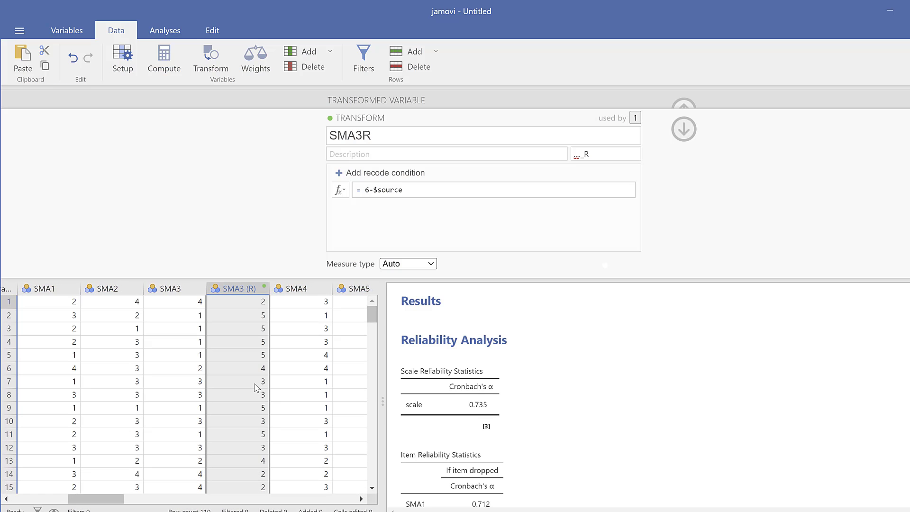
mouse_move(205, 298)
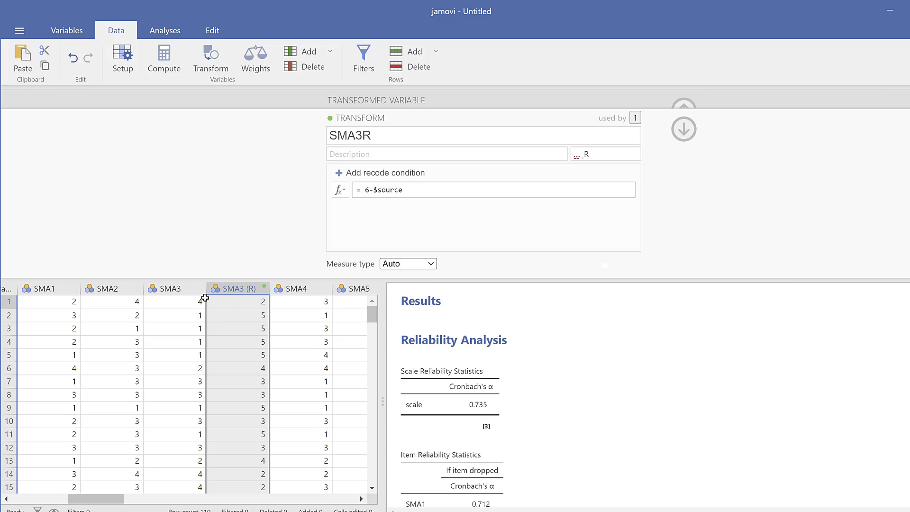
click(175, 288)
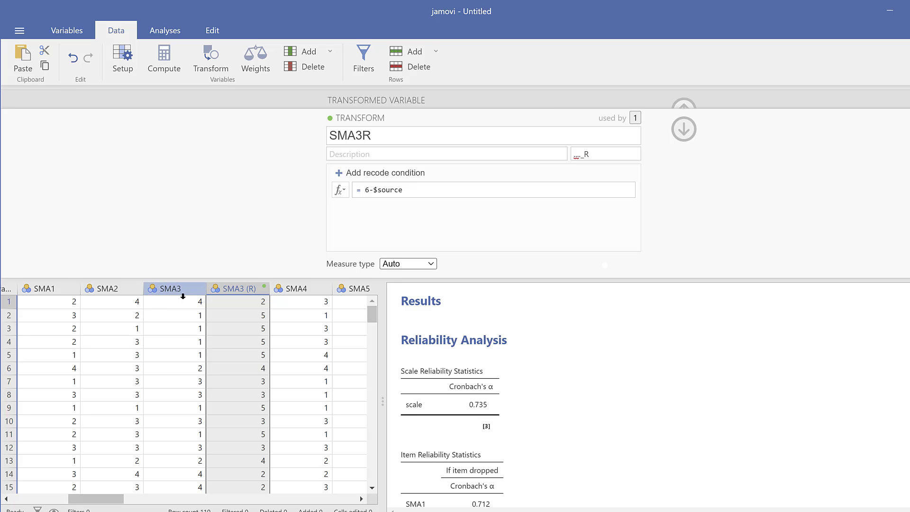
click(238, 288)
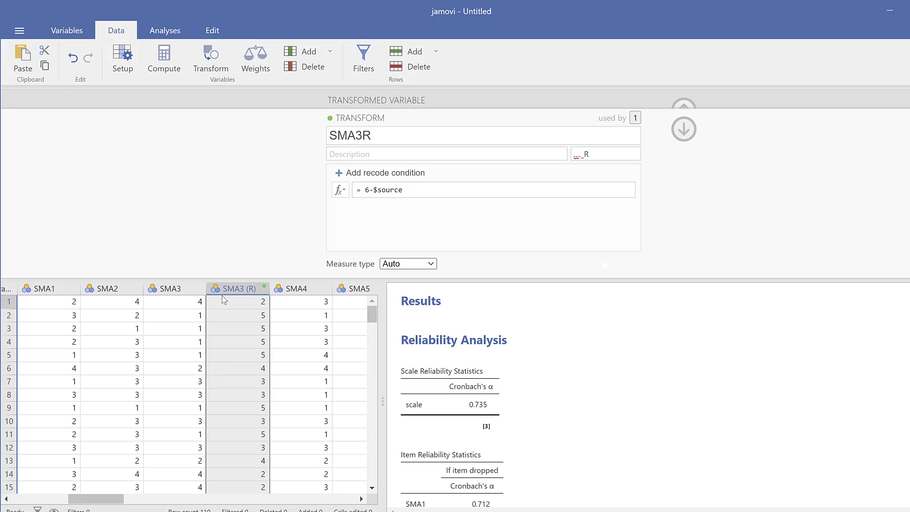
mouse_move(219, 325)
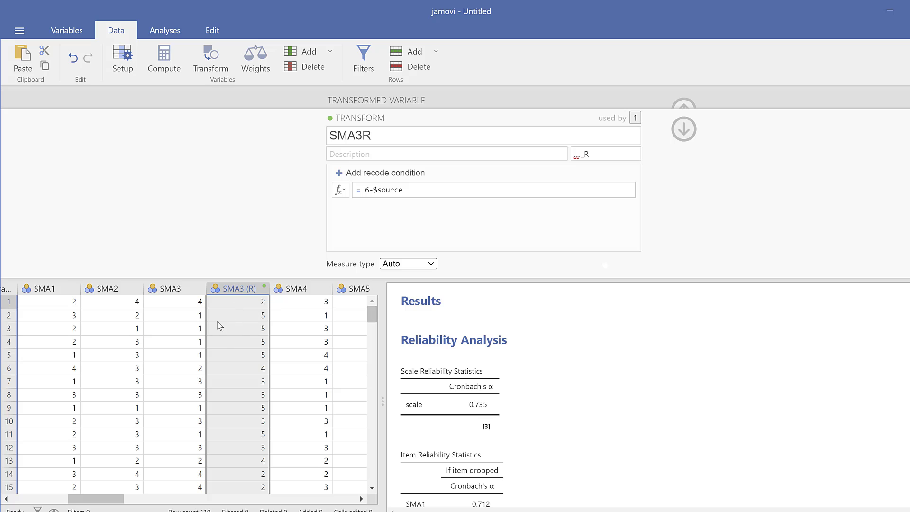
mouse_move(345, 335)
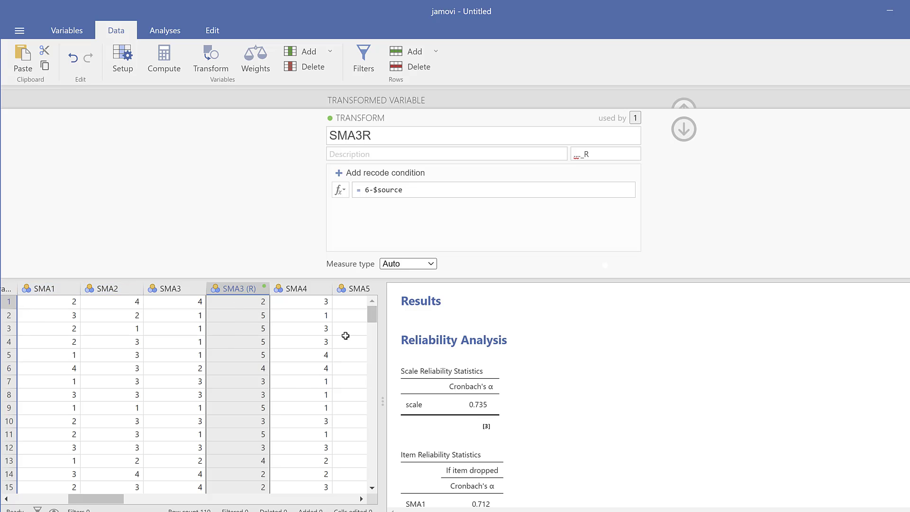
mouse_move(117, 301)
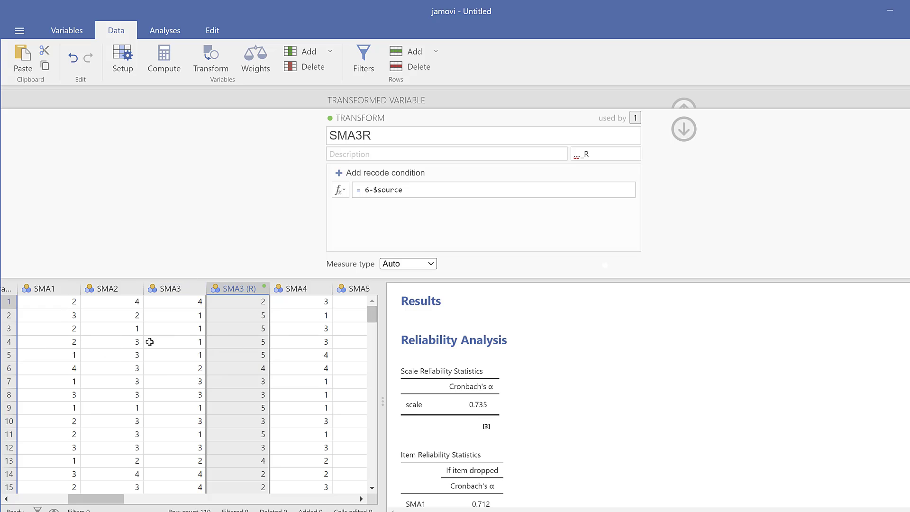
mouse_move(95, 299)
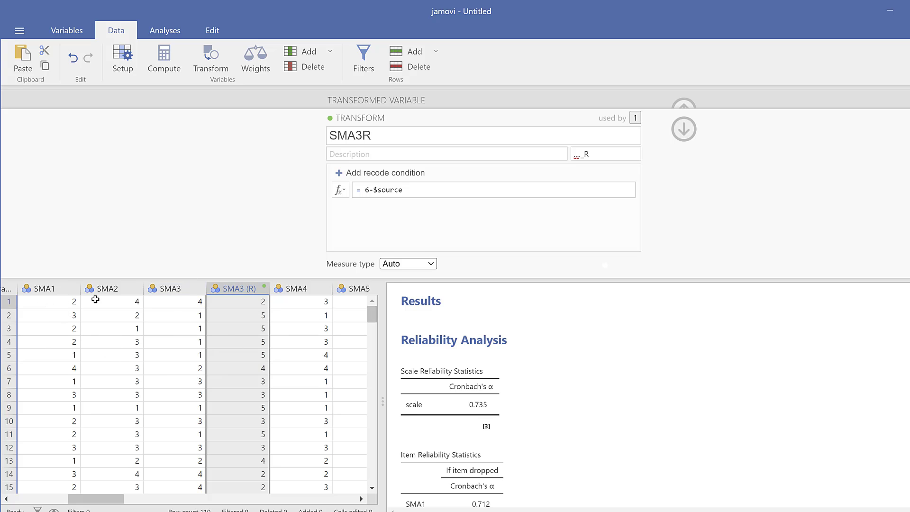
mouse_move(216, 345)
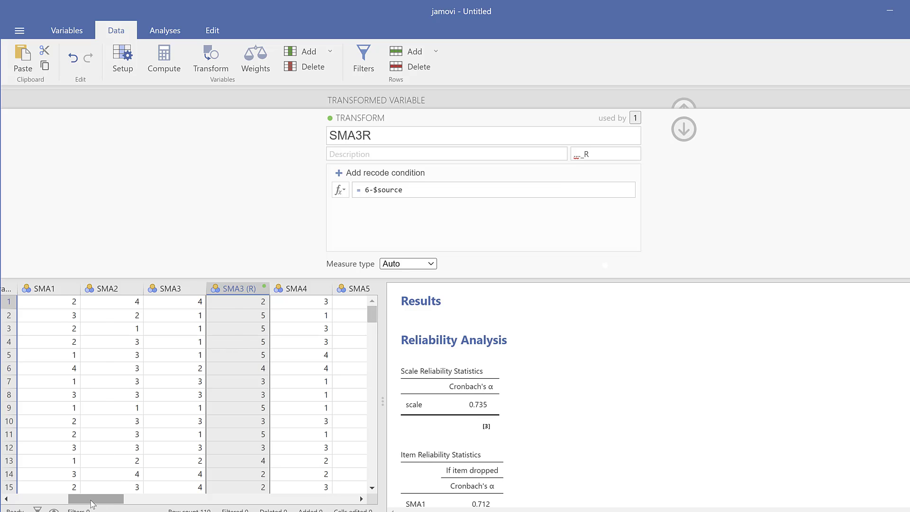
drag(96, 497, 215, 497)
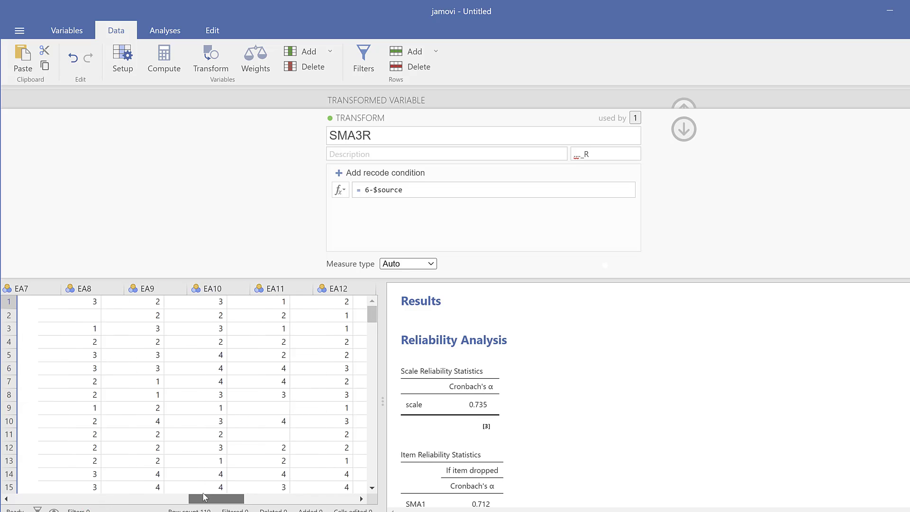
scroll(right, 3)
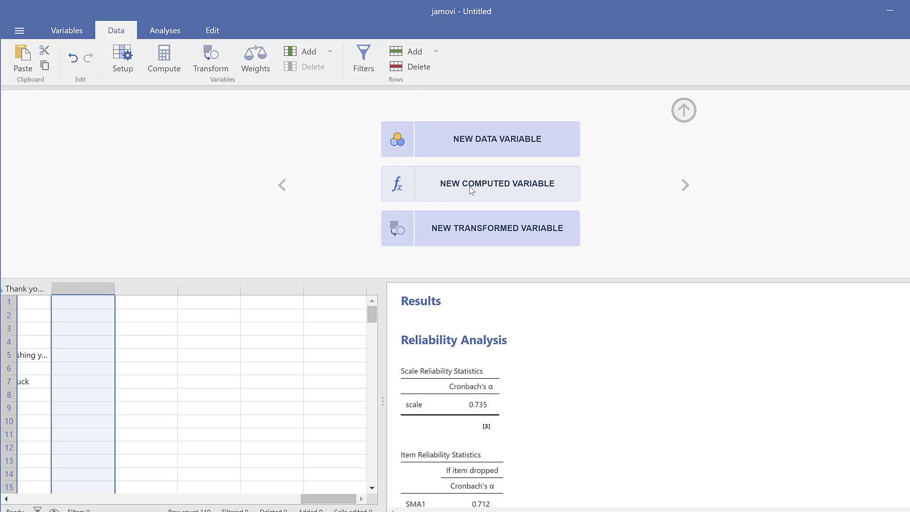
mouse_move(473, 190)
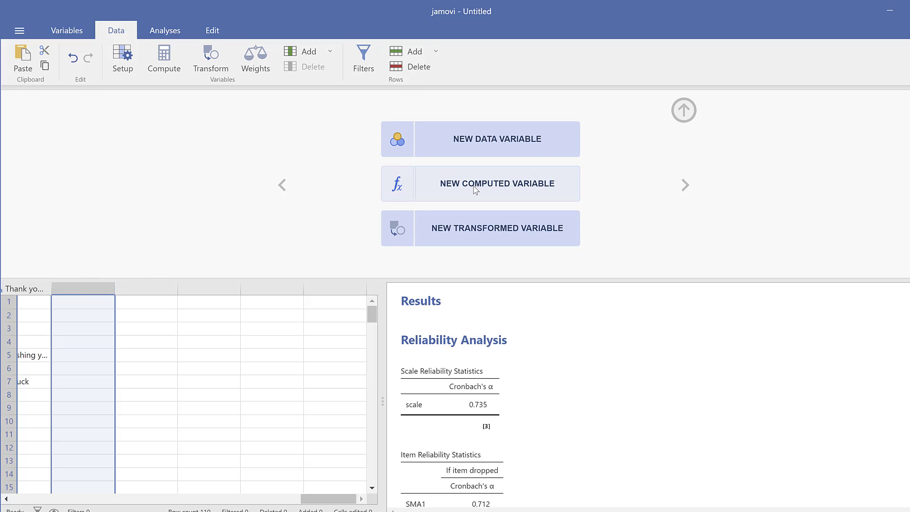
Create a computed variable named OverallmeanscoreofSMA.
click(495, 183)
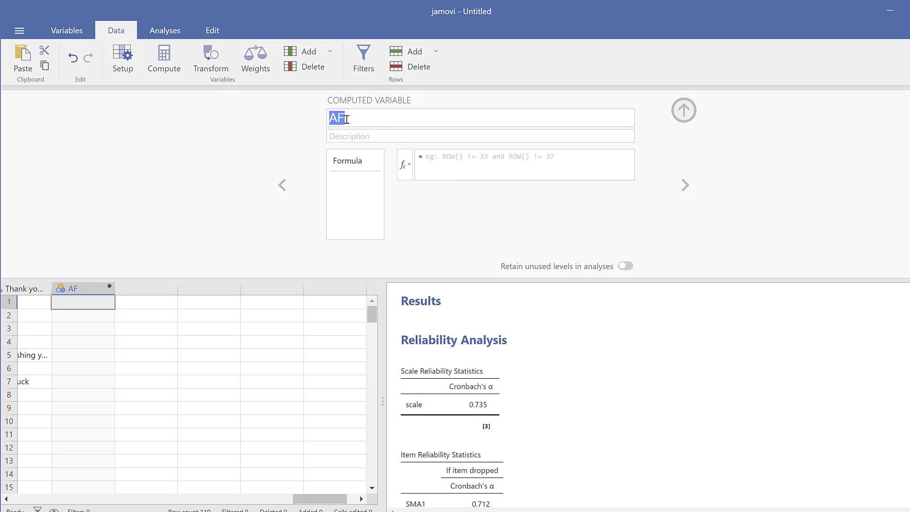
text(Over)
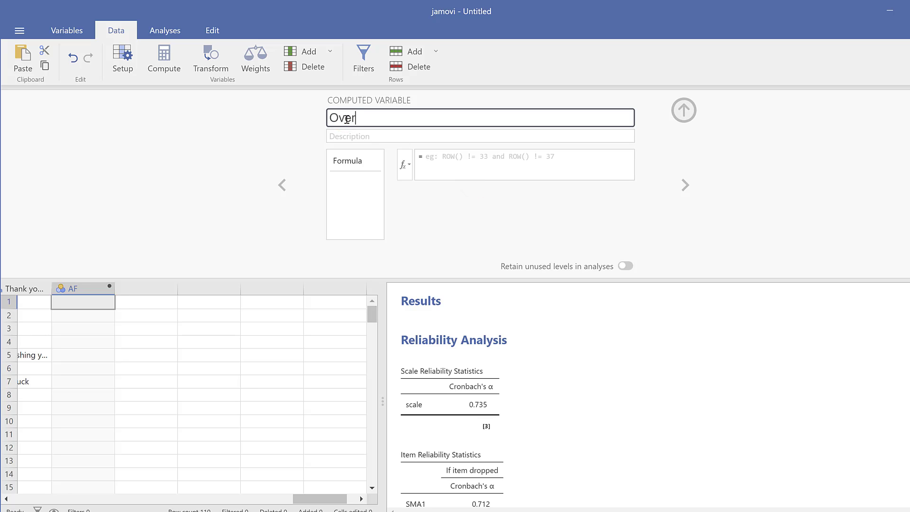
text(allmea)
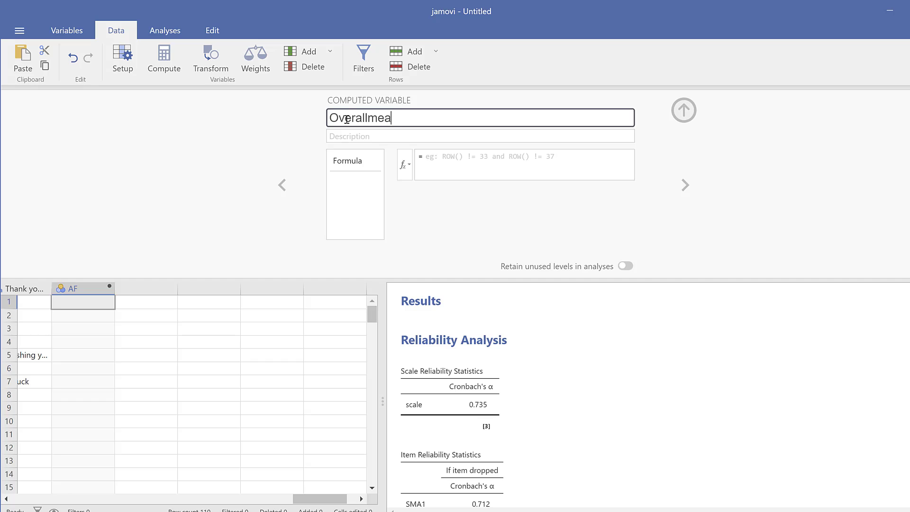
text(nscoreof)
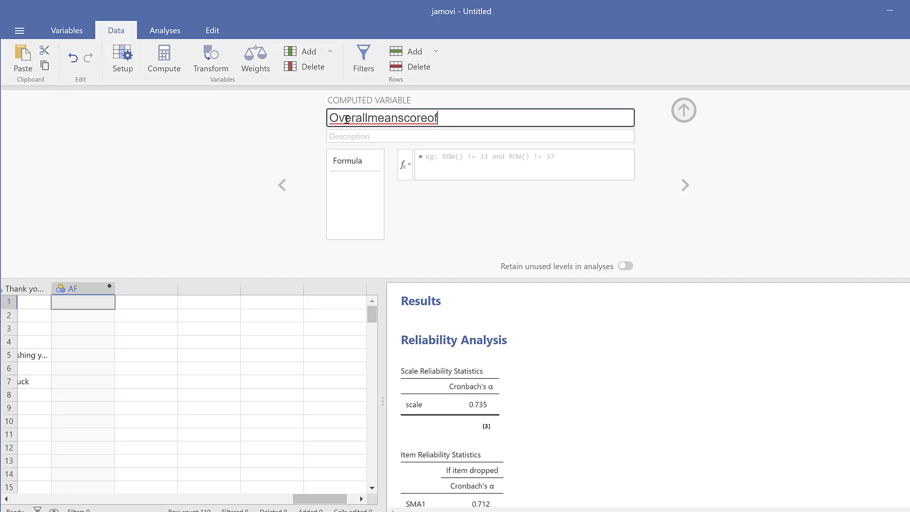
text(SM)
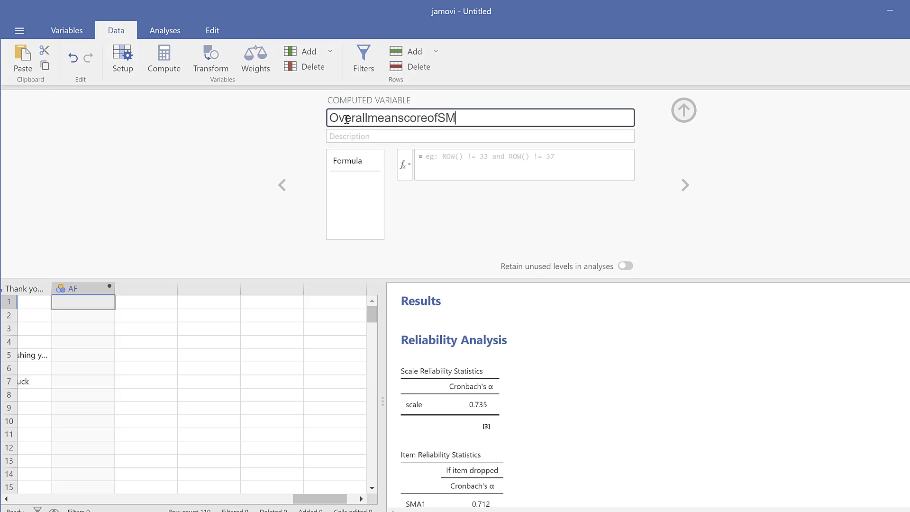
text(A)
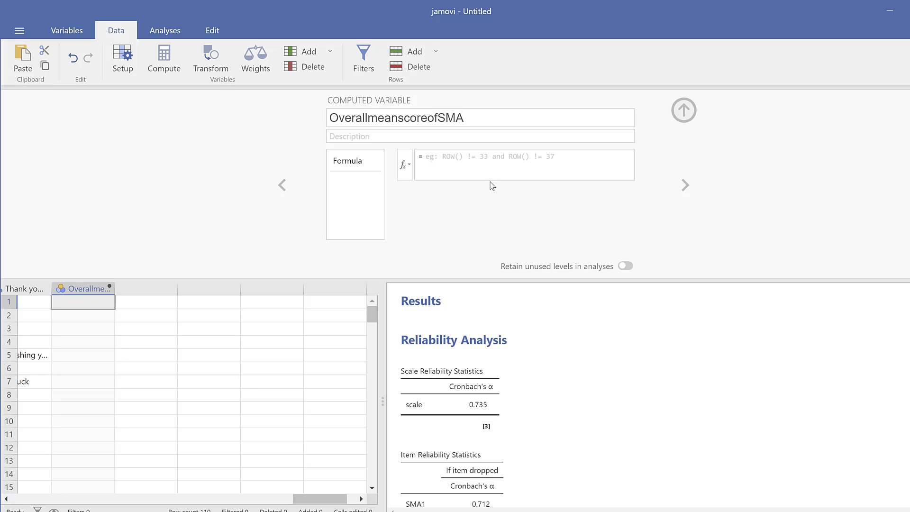
Begin its formula with = SMA1,SMA2.
text(SM)
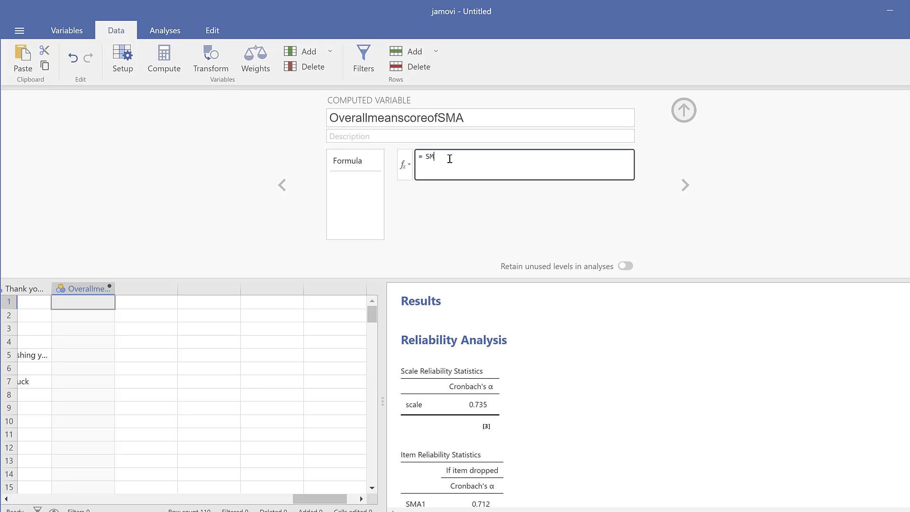
text(A)
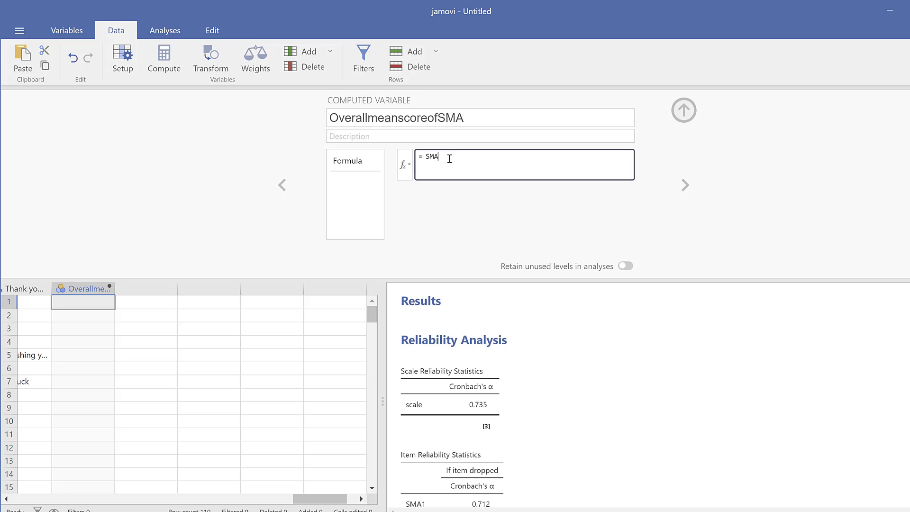
text(1)
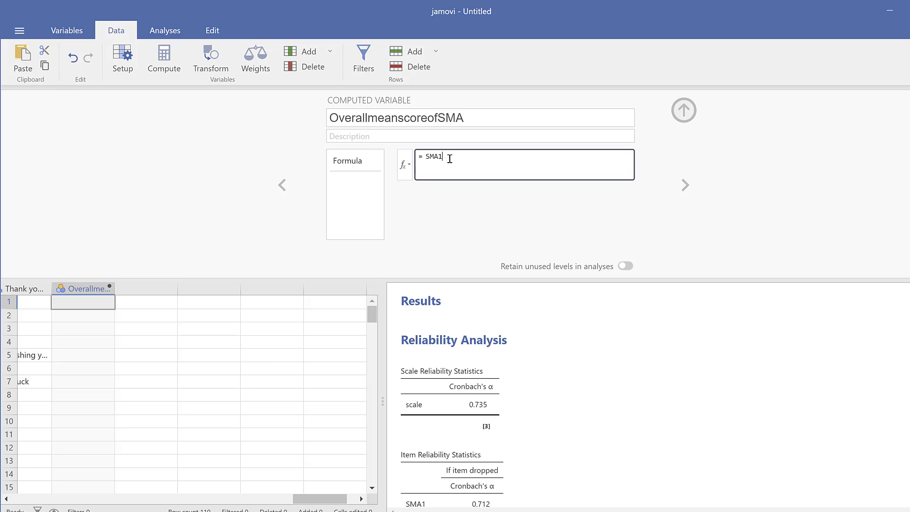
text(,SMA)
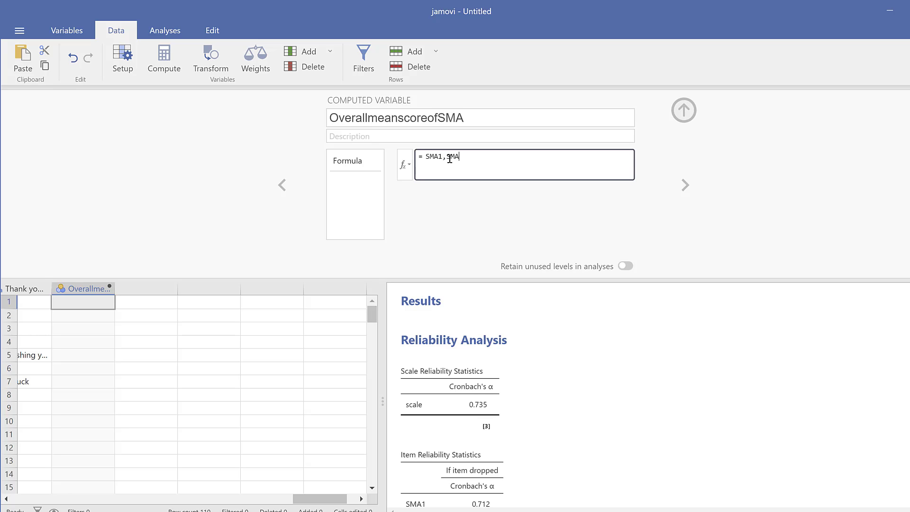
text(2)
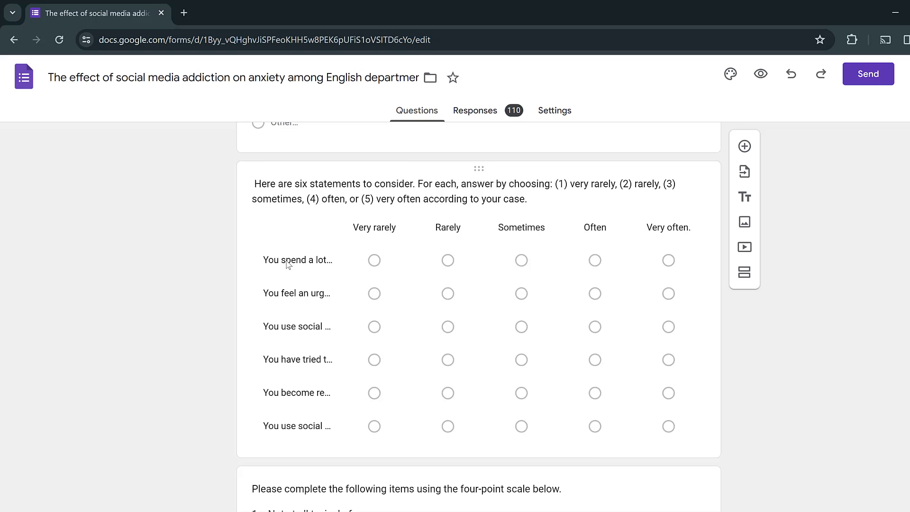
mouse_move(287, 259)
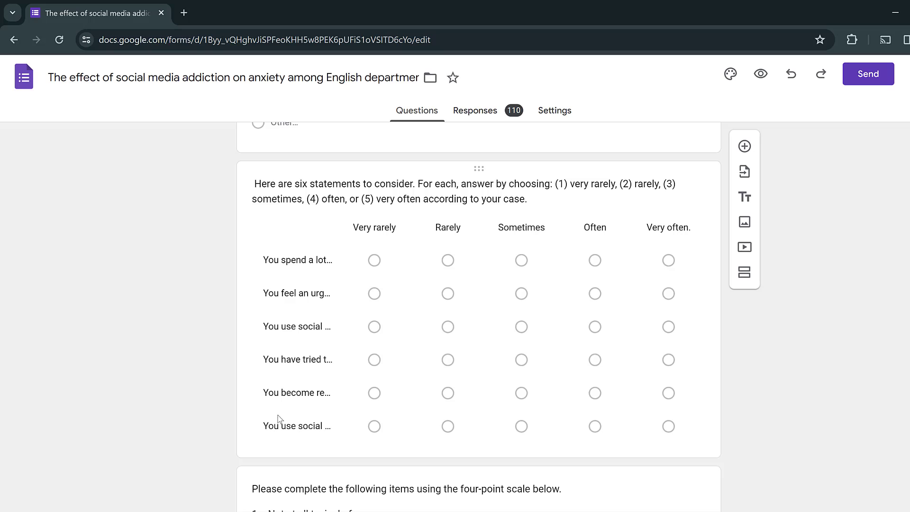
mouse_move(291, 375)
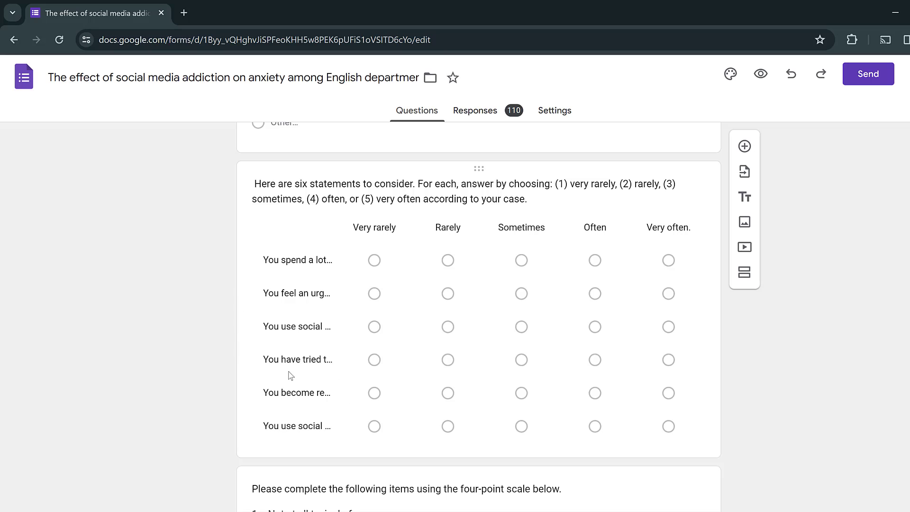
mouse_move(371, 251)
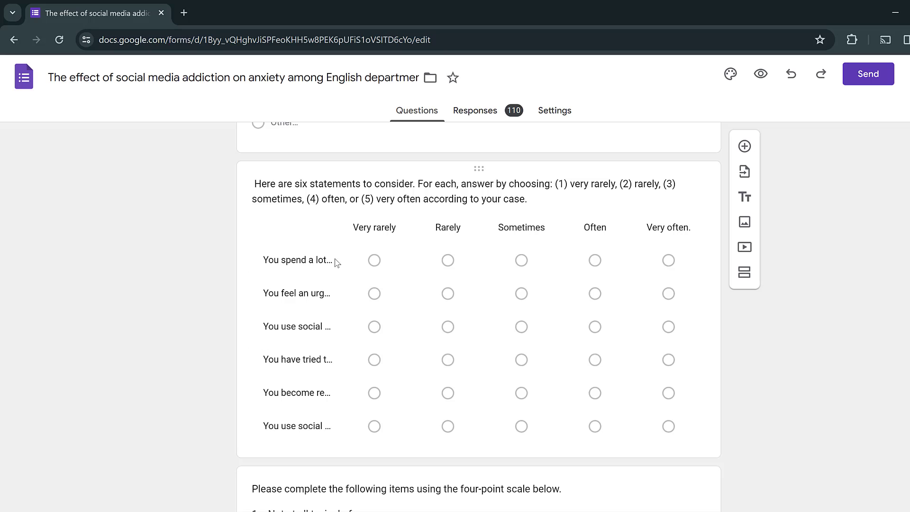
mouse_move(300, 255)
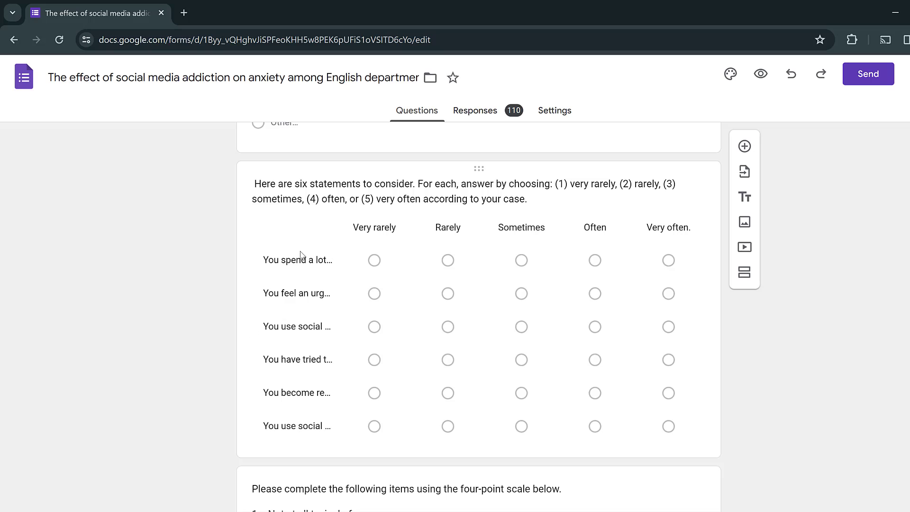
mouse_move(370, 249)
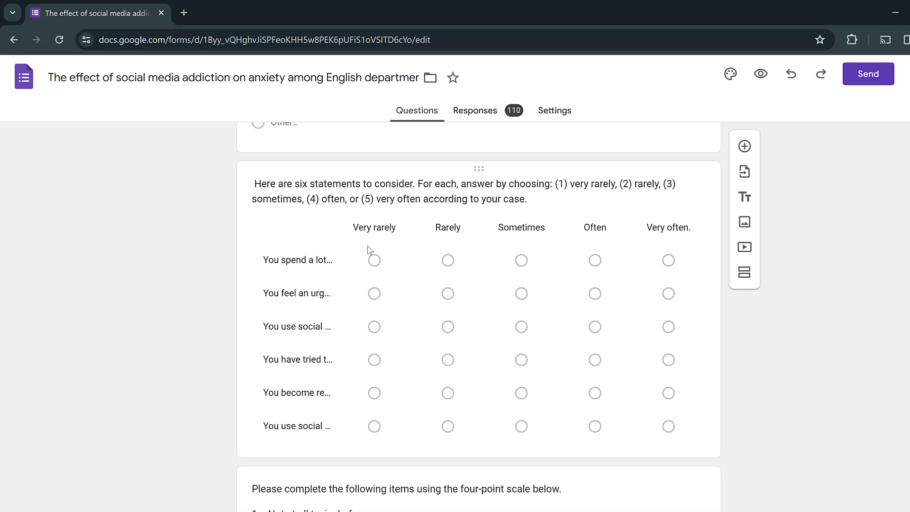
mouse_move(489, 242)
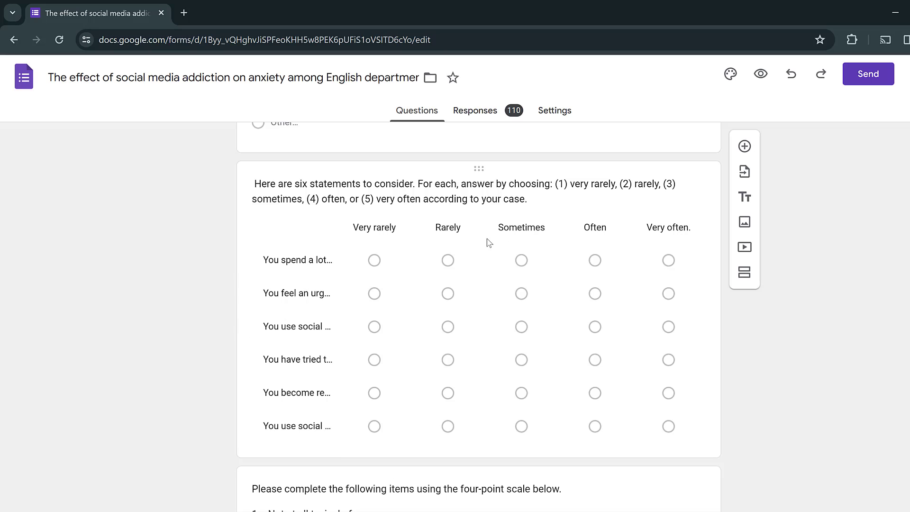
mouse_move(350, 211)
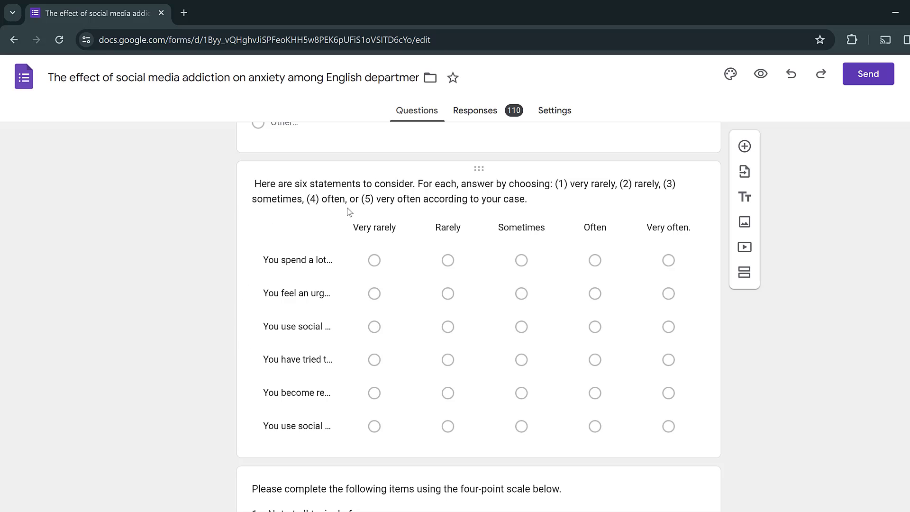
mouse_move(320, 219)
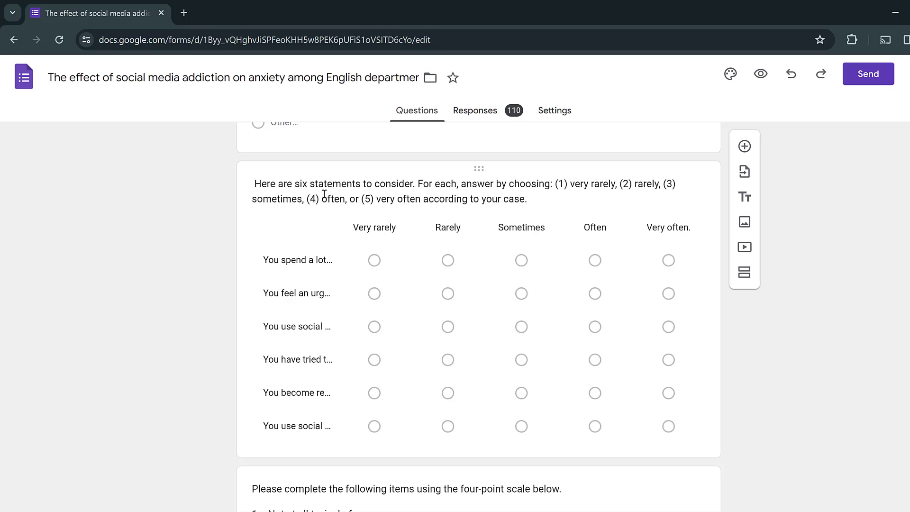
mouse_move(213, 390)
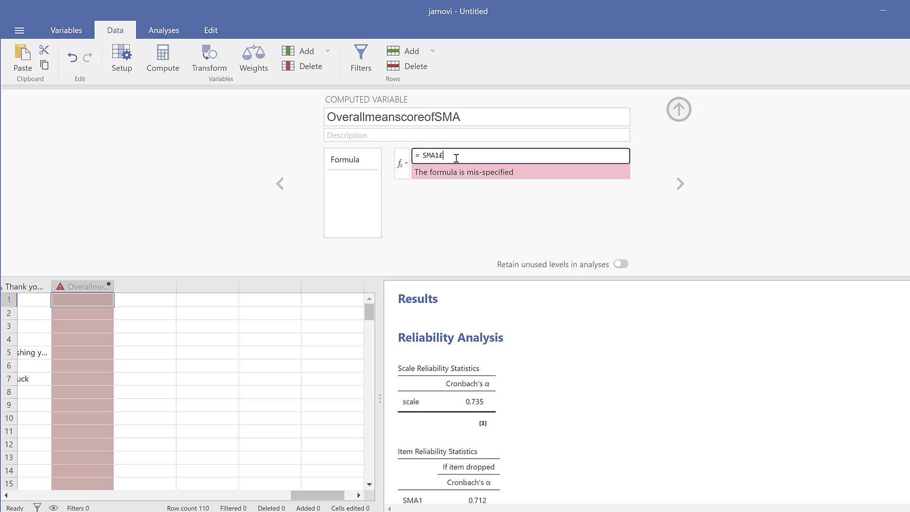
Extend the formula to sum the items as (SMA1+SMA2+SMA3+SMA4+SMA5+SMA6.
text(+)
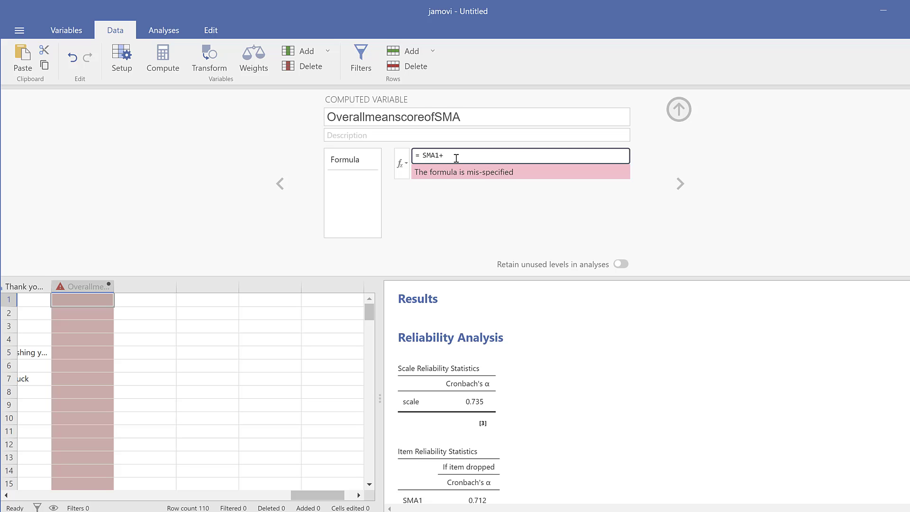
text(SMA)
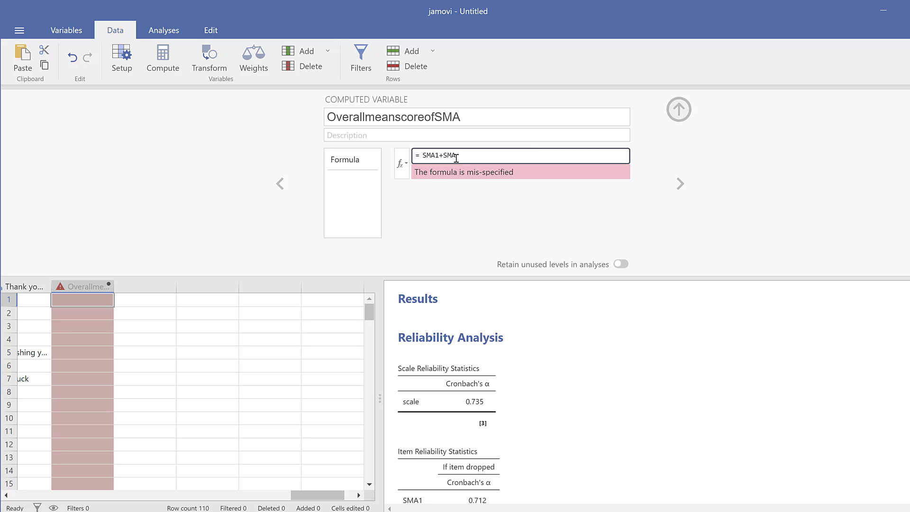
text(2)
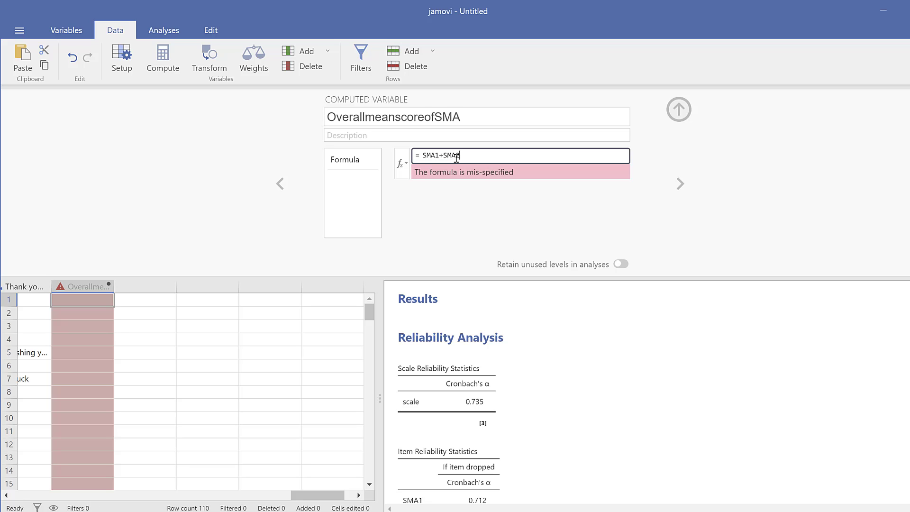
text(+)
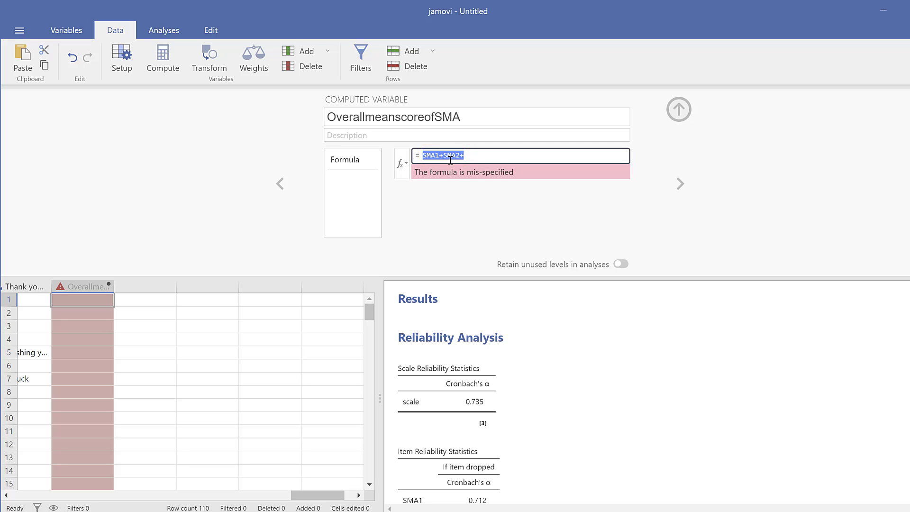
text(SMA1+SMA2+)
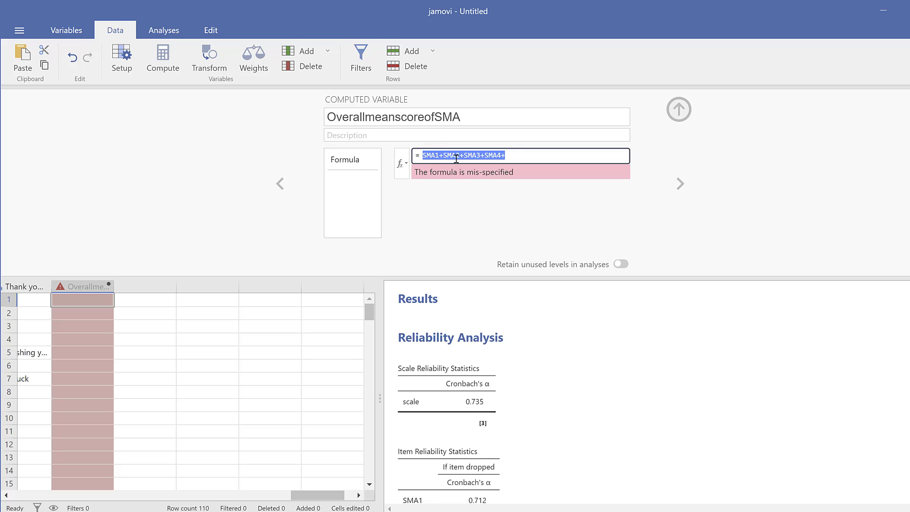
text(SMA1+SMA2+SMA3+SMA4+)
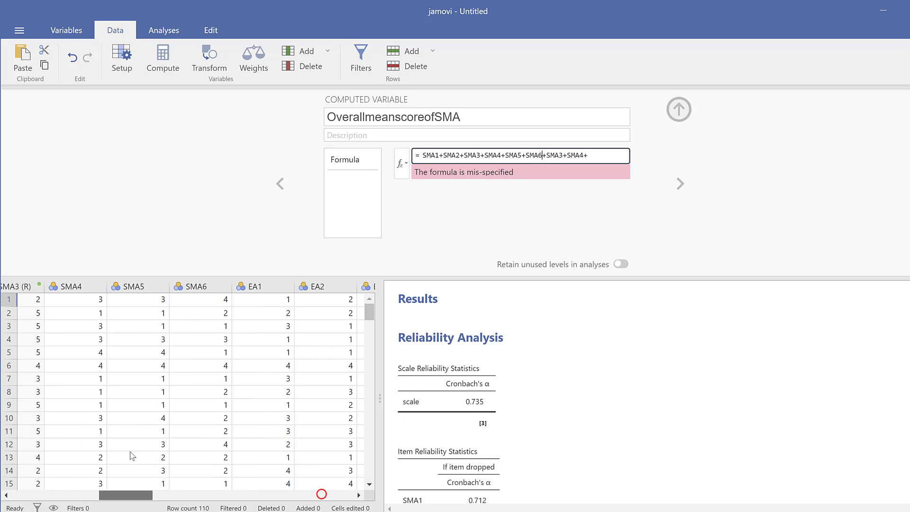
Remove the duplicated terms so the column shows each respondent's total.
scroll(right, 3)
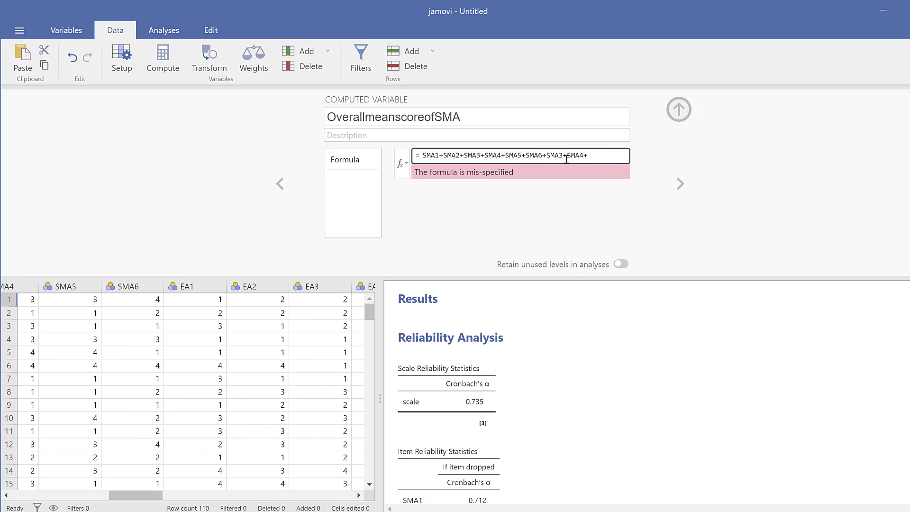
click(257, 286)
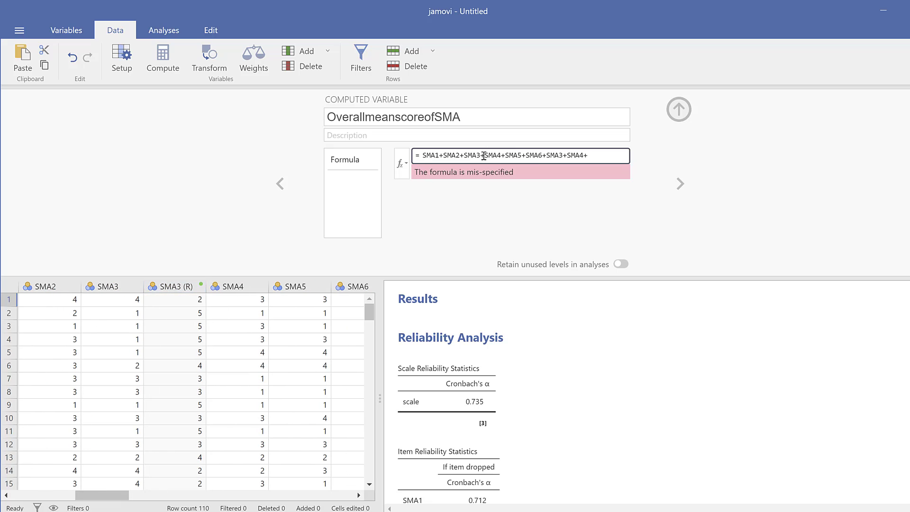
double_click(474, 156)
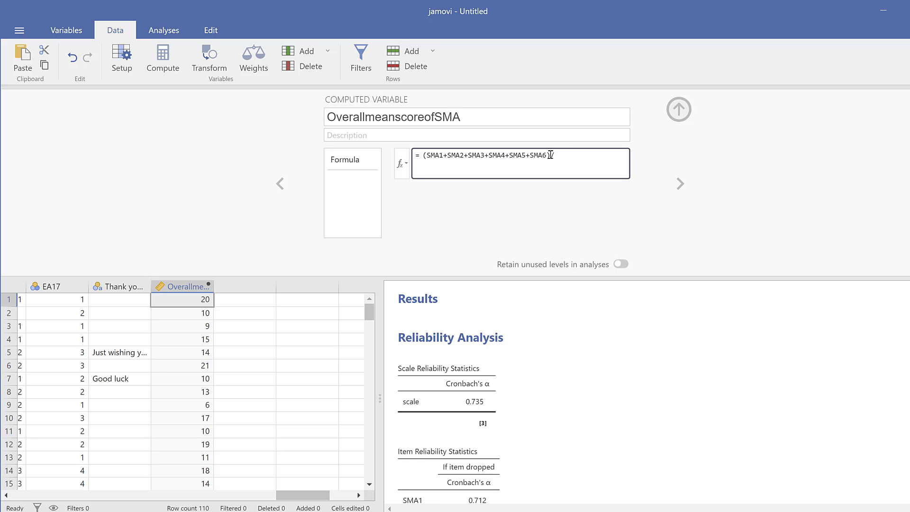
Divide the six-item sum by 6 to get mean scores (e.g. 3.333) and rename the column SMA.
text(/6)
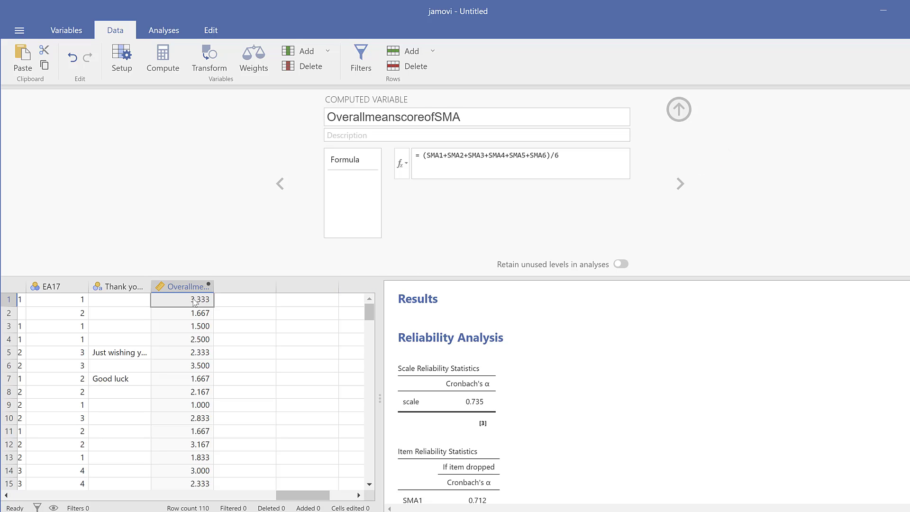
mouse_move(196, 321)
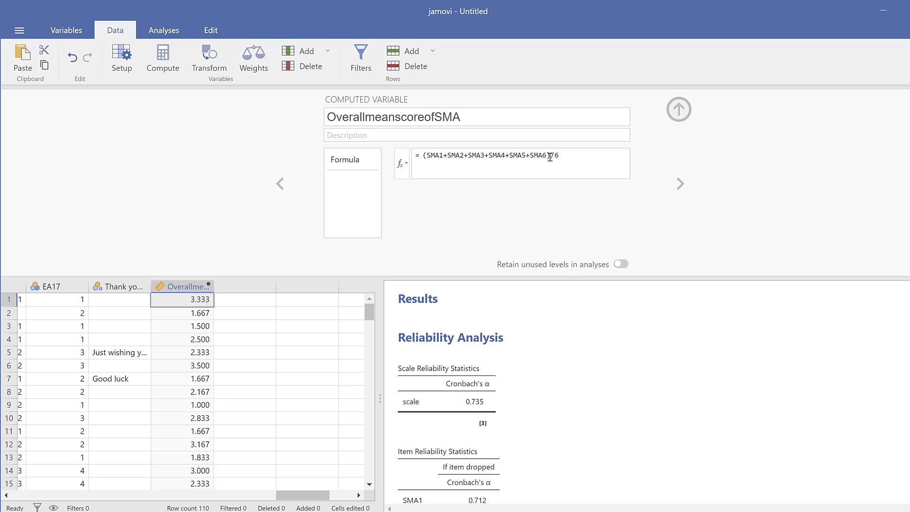
mouse_move(562, 165)
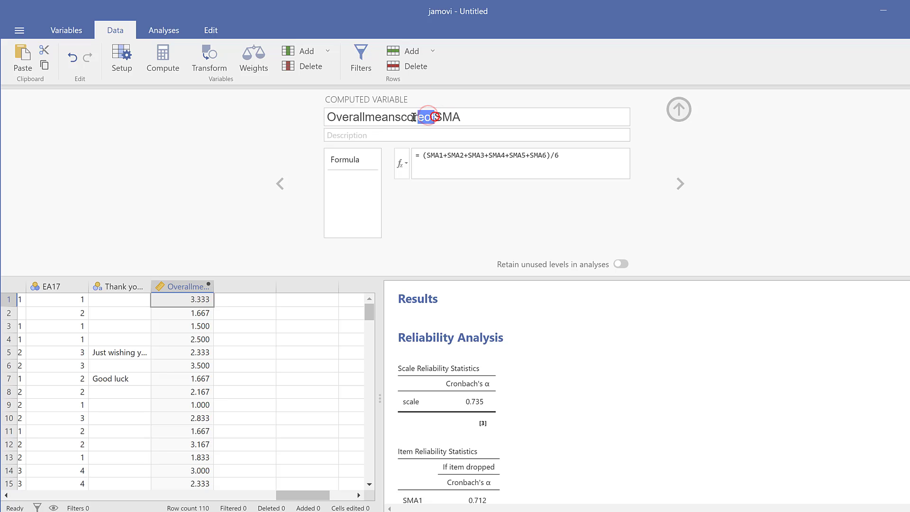
text($MA)
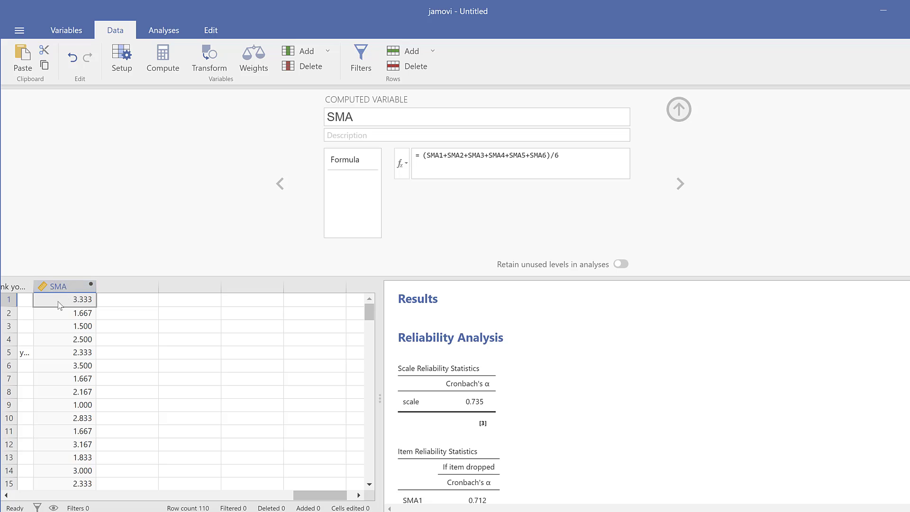
click(63, 285)
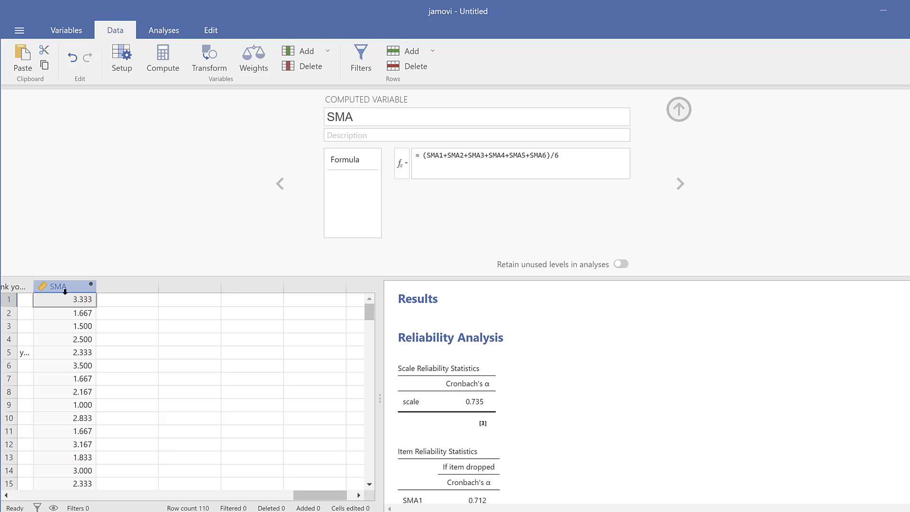